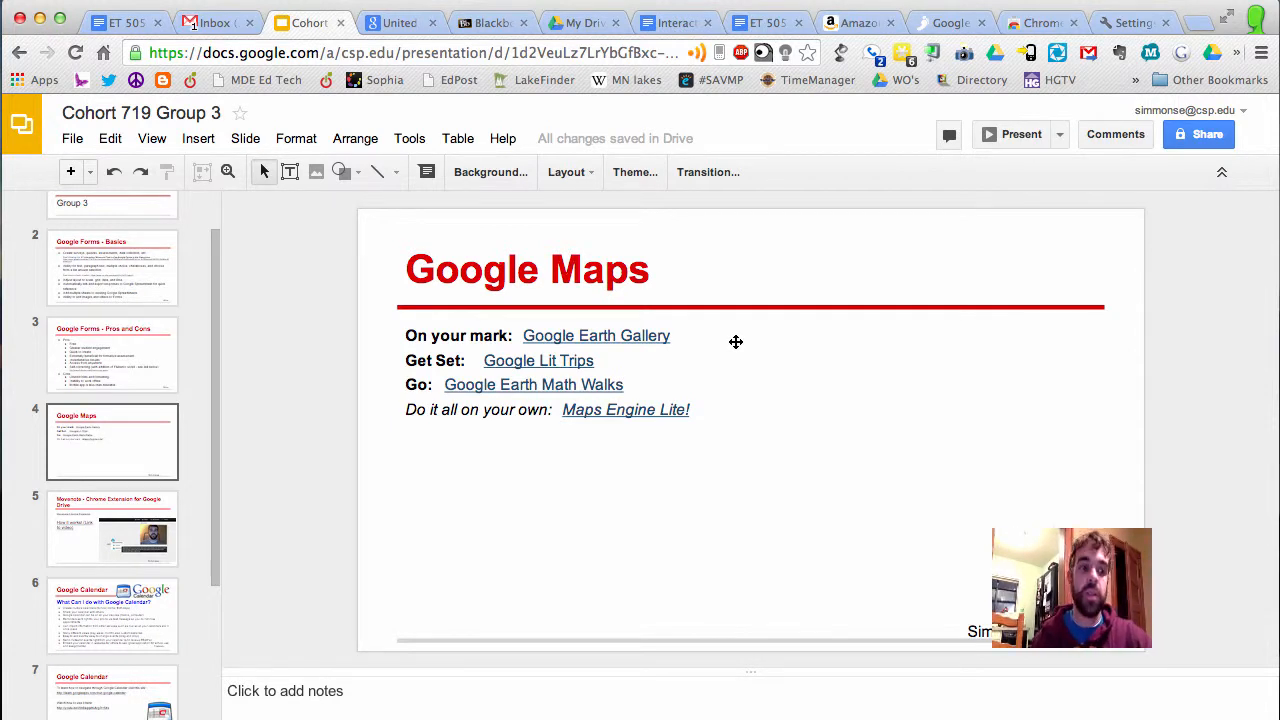
{"action": "mouse_move", "coordinate": [654, 334]}
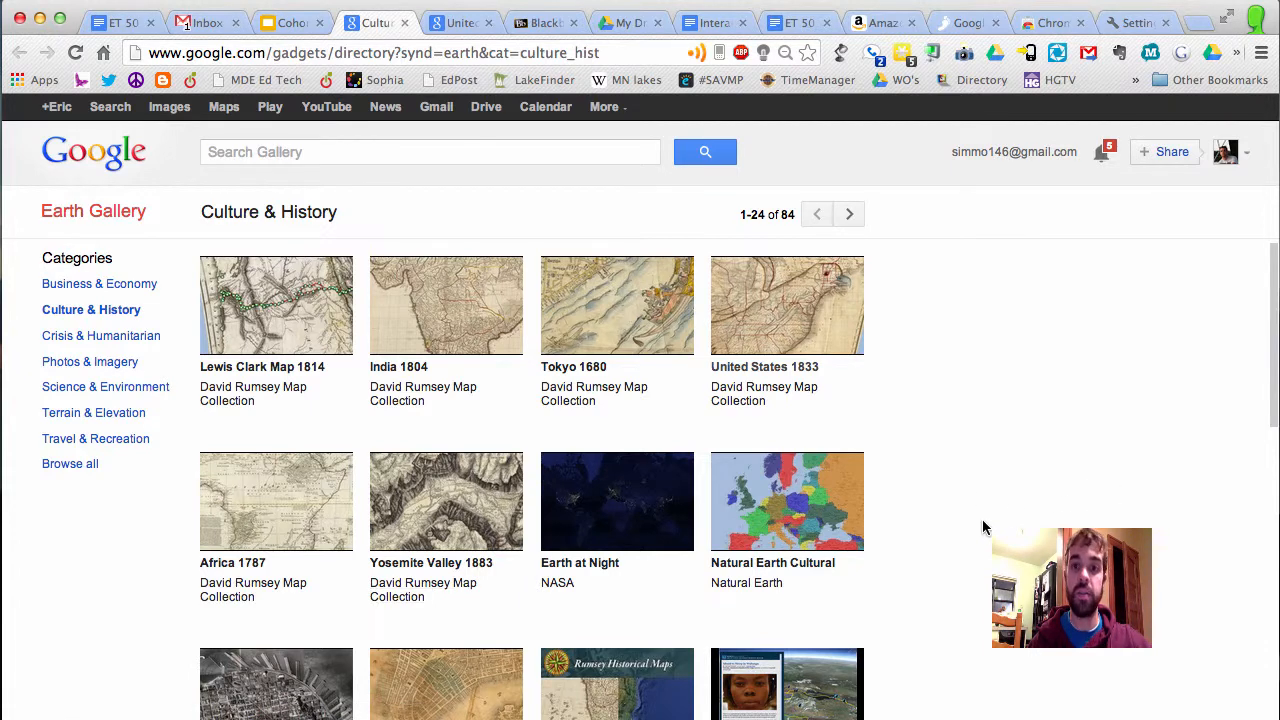
Open the United States 1833 overlay from Culture & History, show its layer, then return to Slides.
{"action": "scroll", "scroll_direction": "down", "scroll_amount": 3}
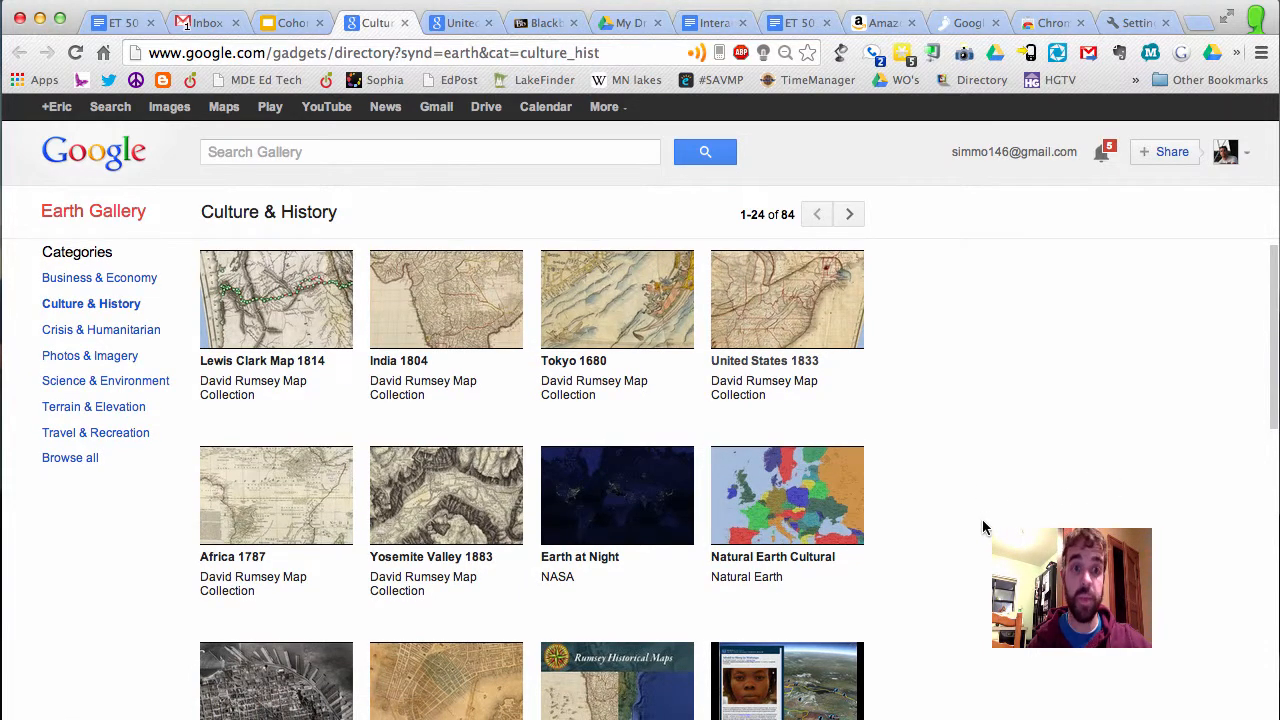
{"action": "scroll", "scroll_direction": "down", "scroll_amount": 3}
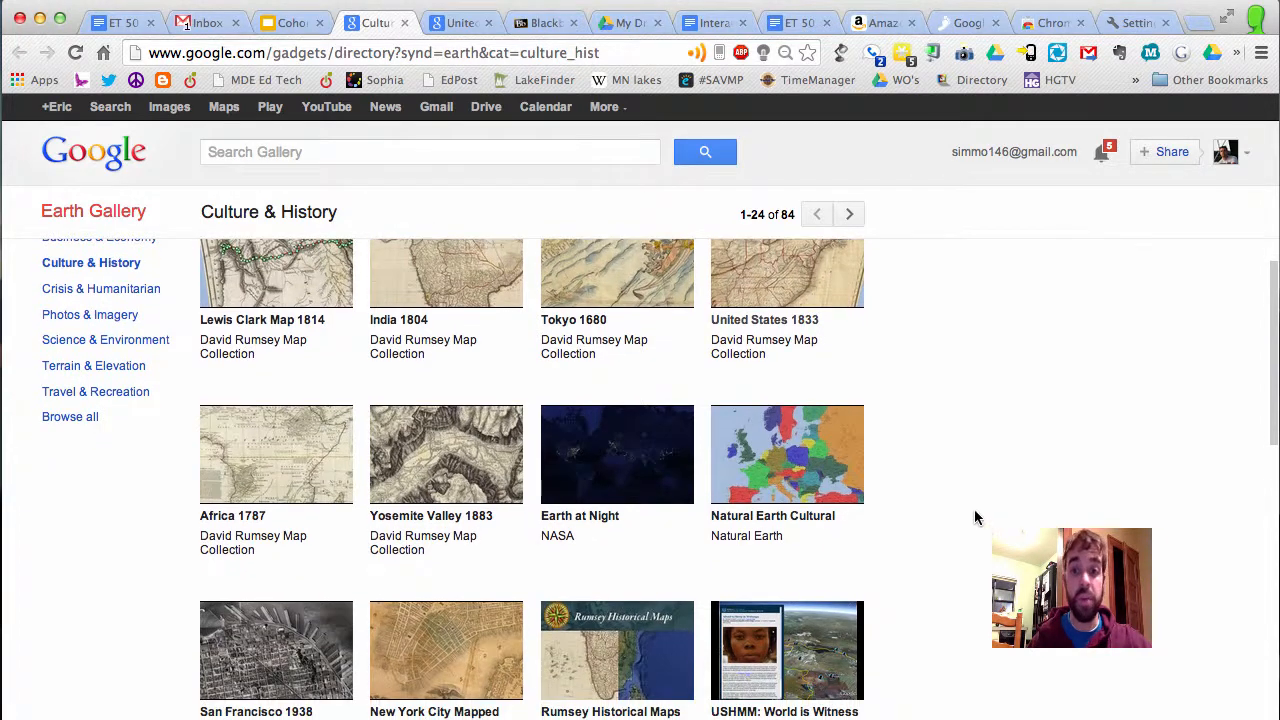
{"action": "left_click", "coordinate": [787, 273]}
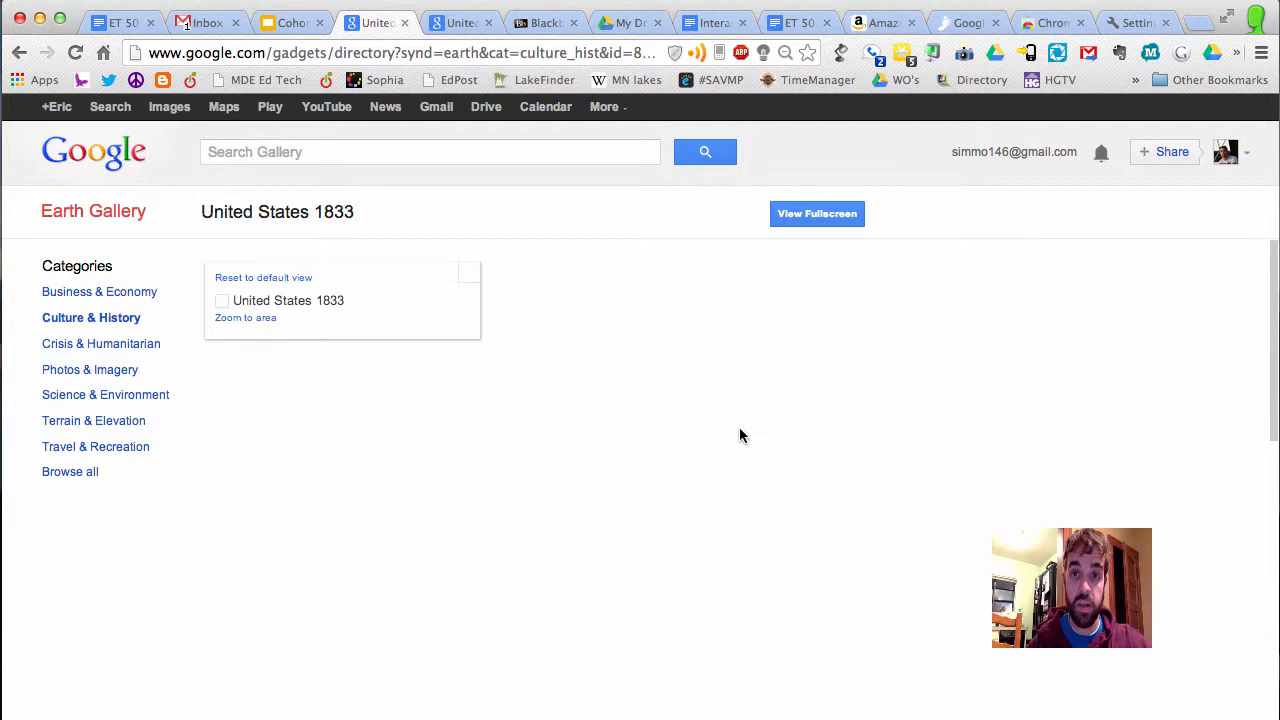
{"action": "left_click", "coordinate": [222, 300]}
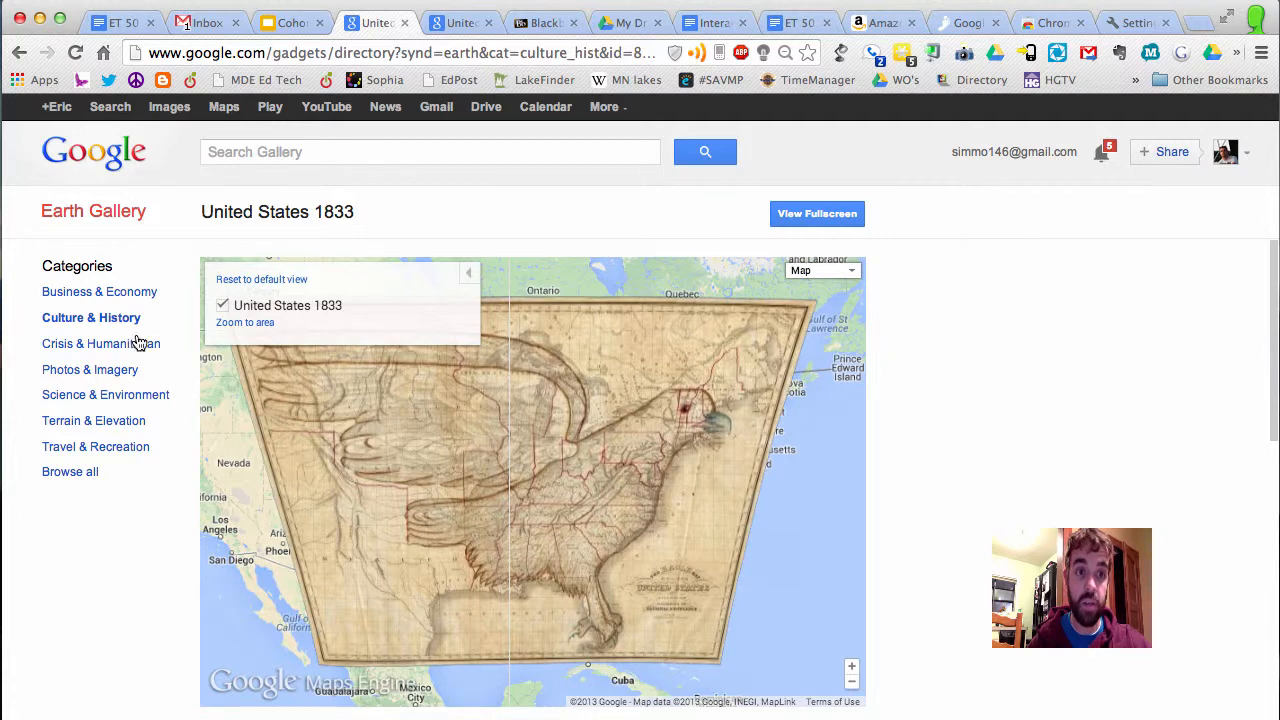
{"action": "left_click", "coordinate": [290, 22]}
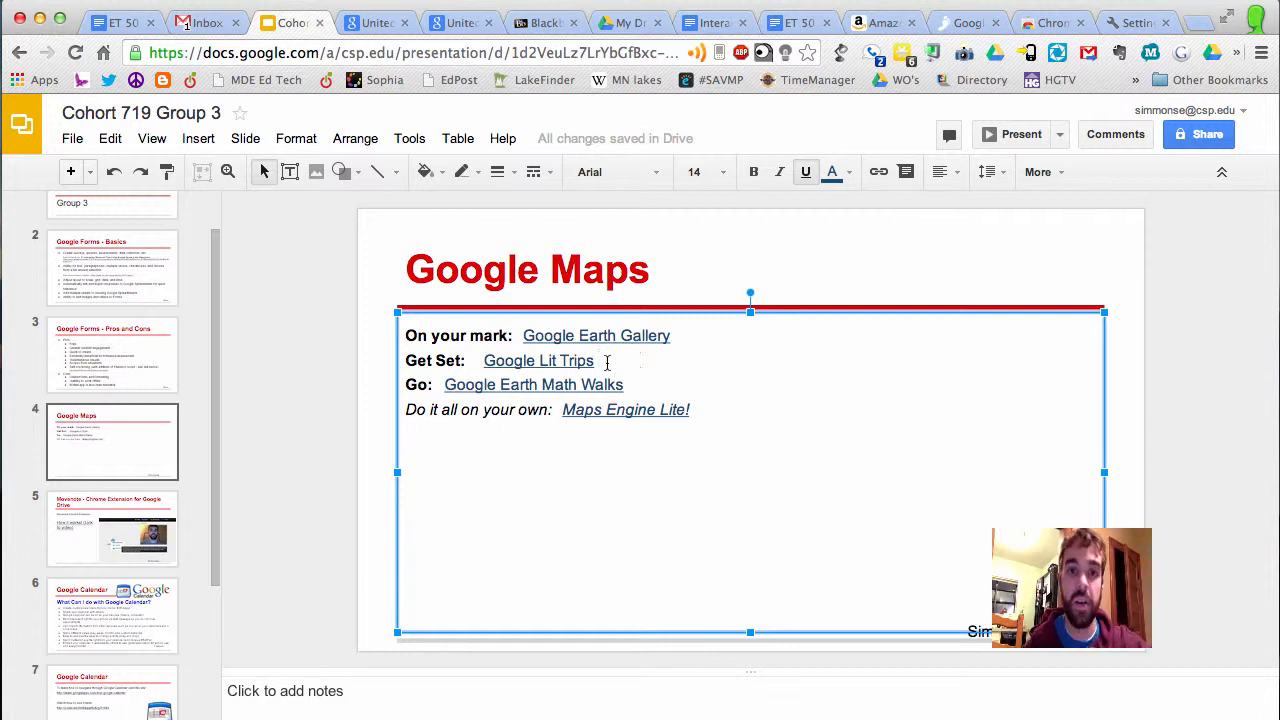
Follow the Google Lit Trips link, browse the K-5 trips, and open Number the Stars.
{"action": "left_click", "coordinate": [538, 360]}
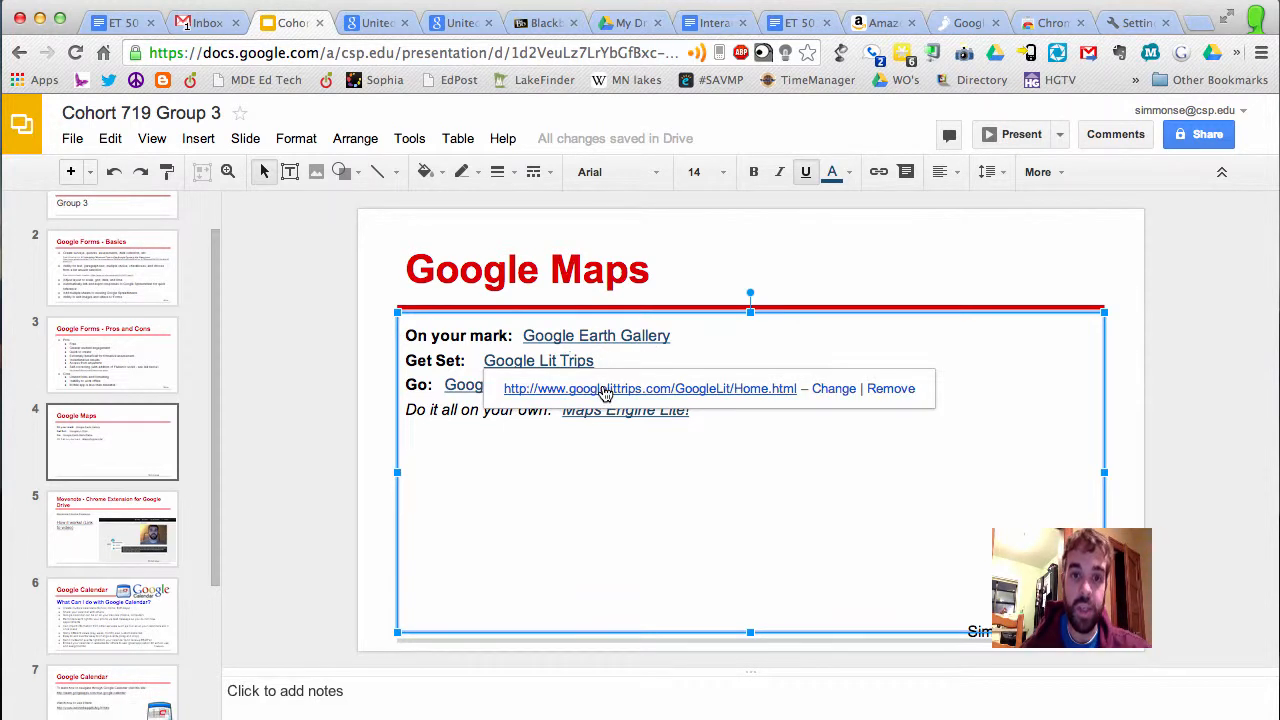
{"action": "left_click", "coordinate": [649, 388]}
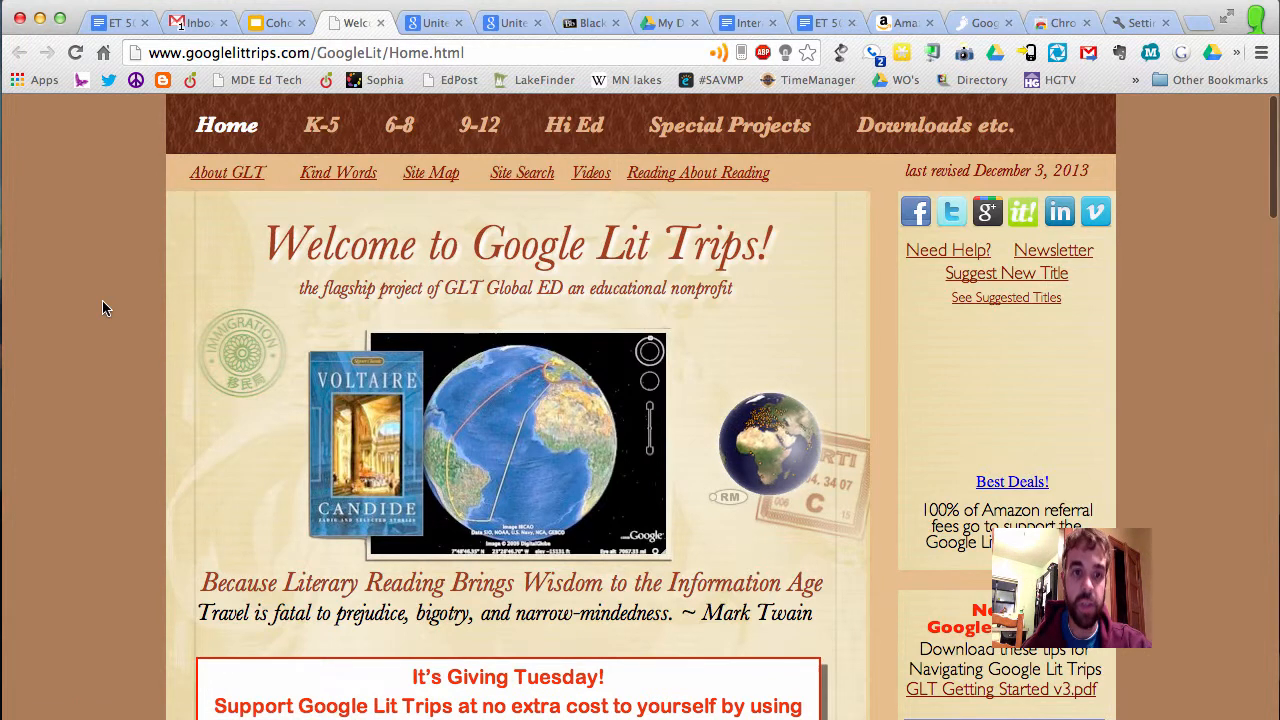
{"action": "mouse_move", "coordinate": [230, 250]}
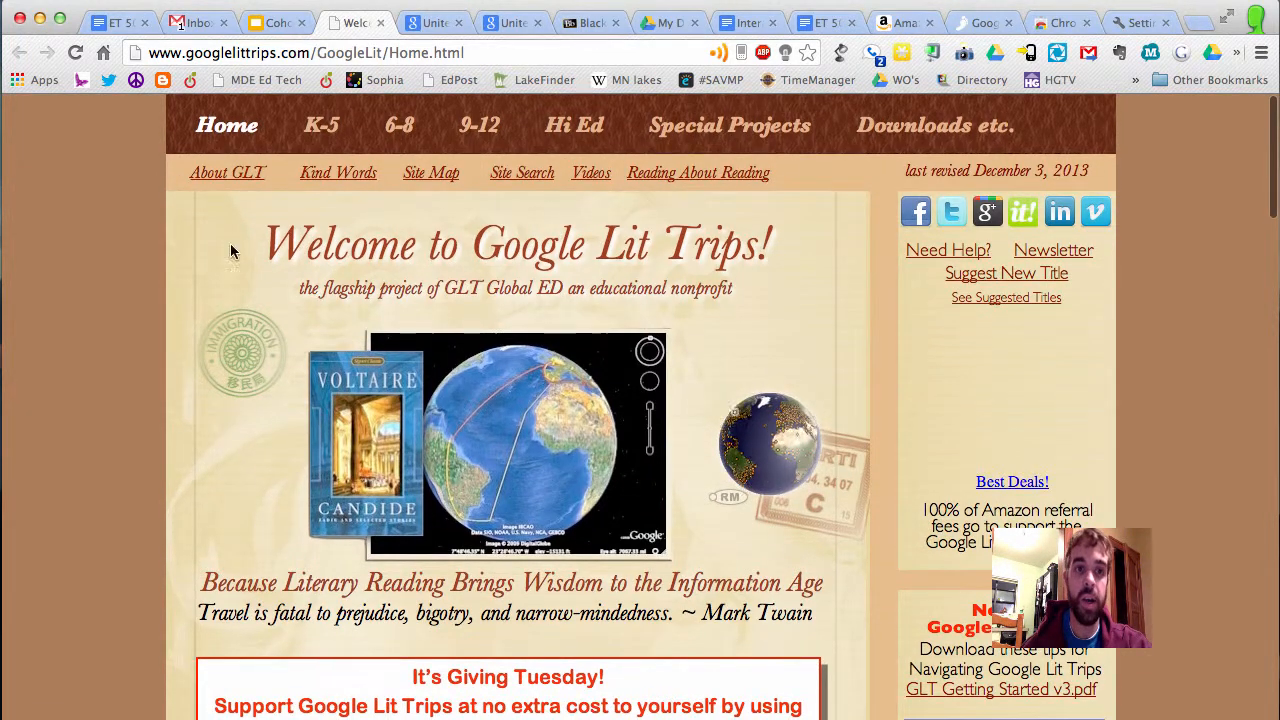
{"action": "left_click", "coordinate": [321, 125]}
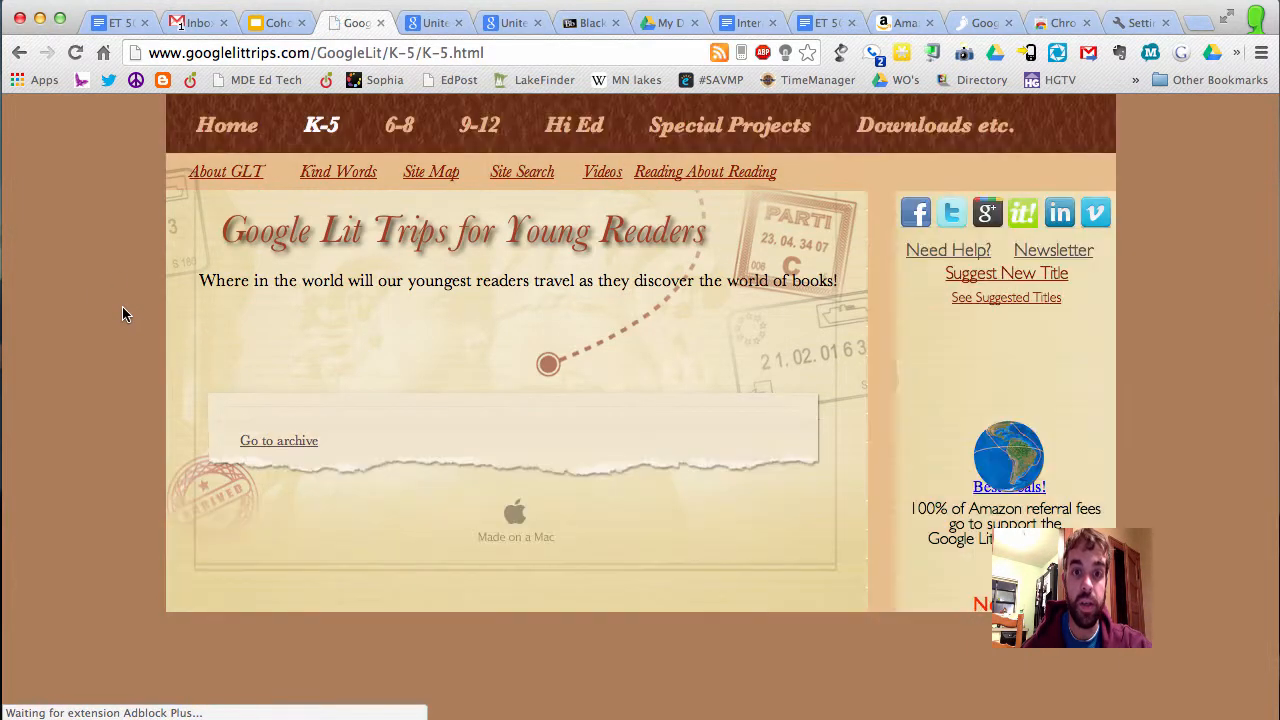
{"action": "left_click", "coordinate": [279, 440]}
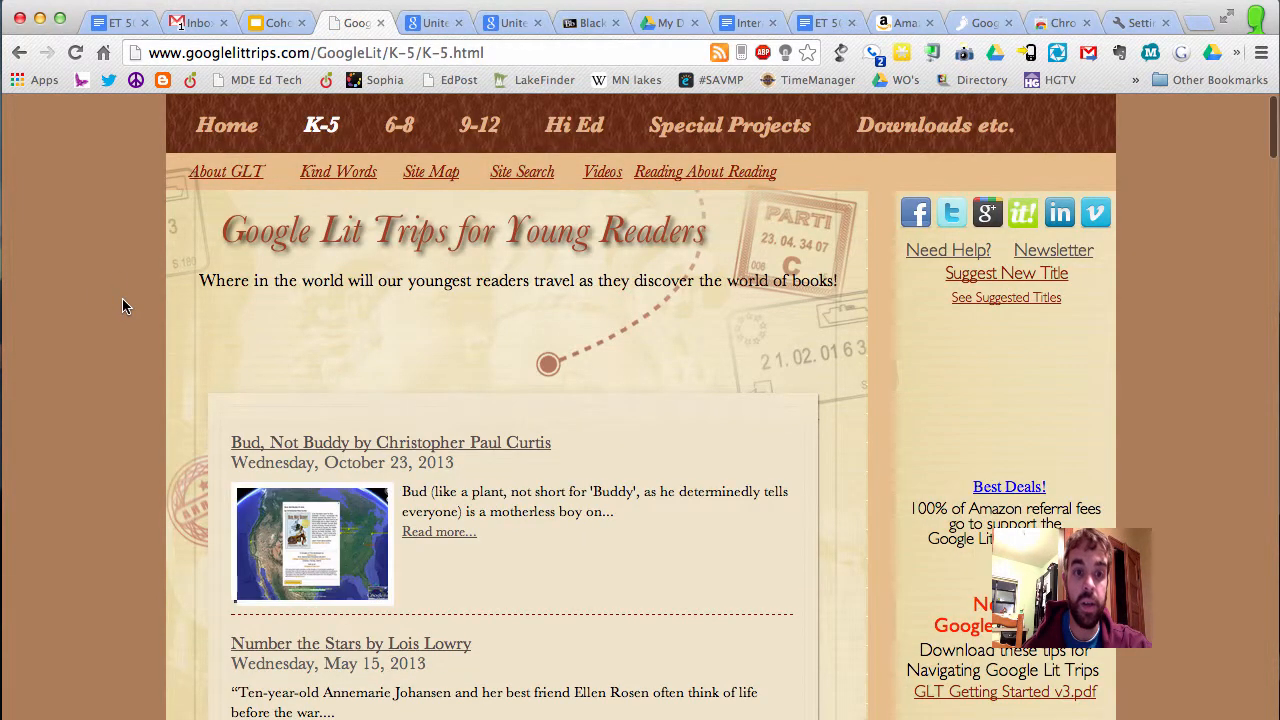
{"action": "scroll", "scroll_direction": "down", "scroll_amount": 3}
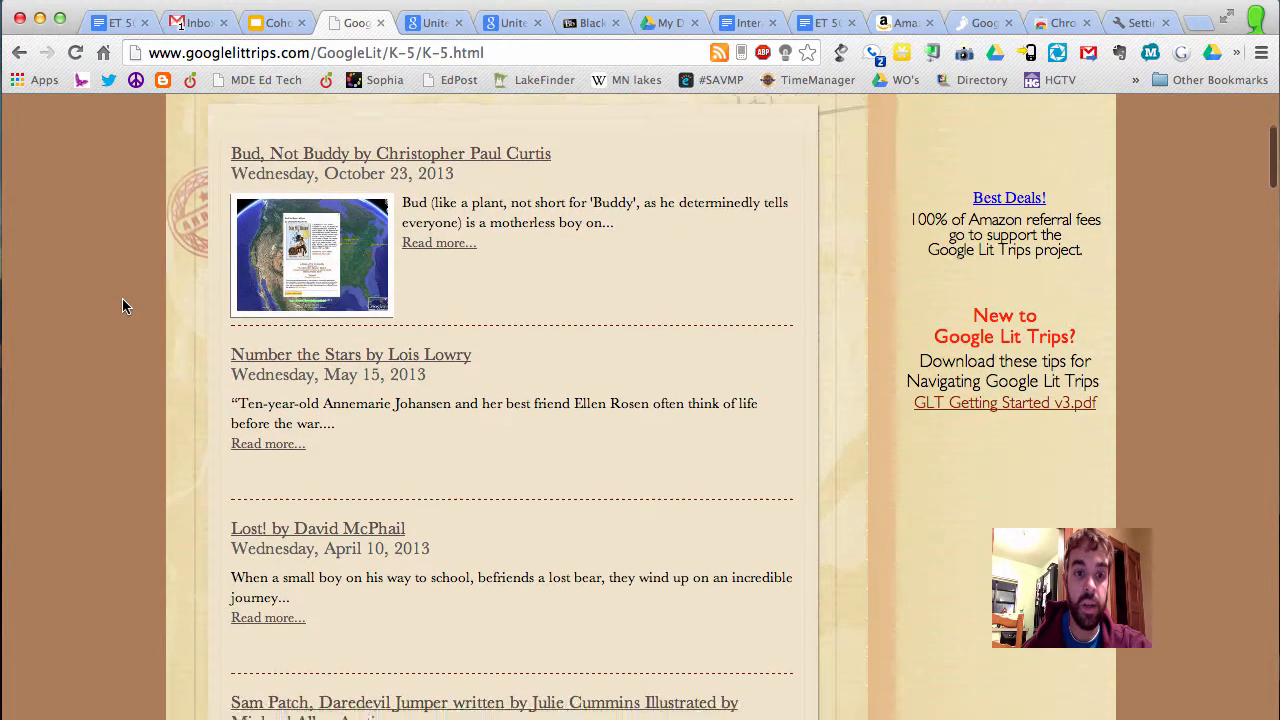
{"action": "scroll", "scroll_direction": "down", "scroll_amount": 3}
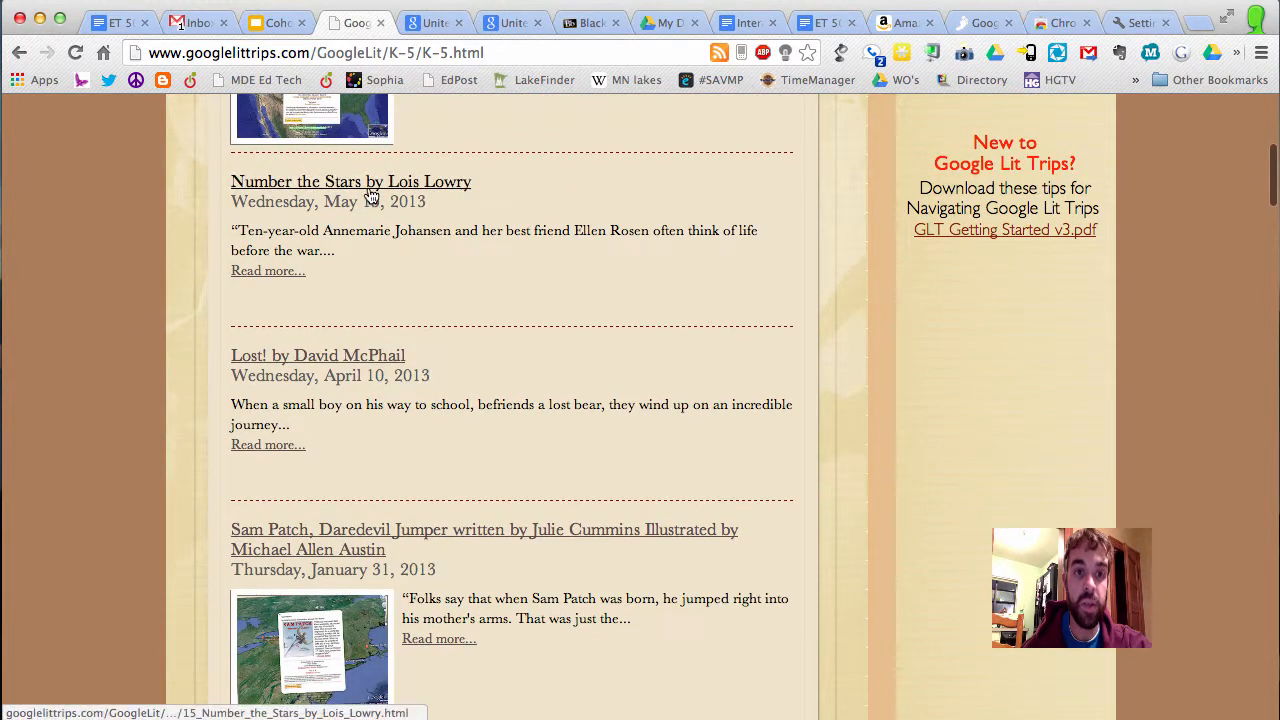
{"action": "left_click", "coordinate": [350, 181]}
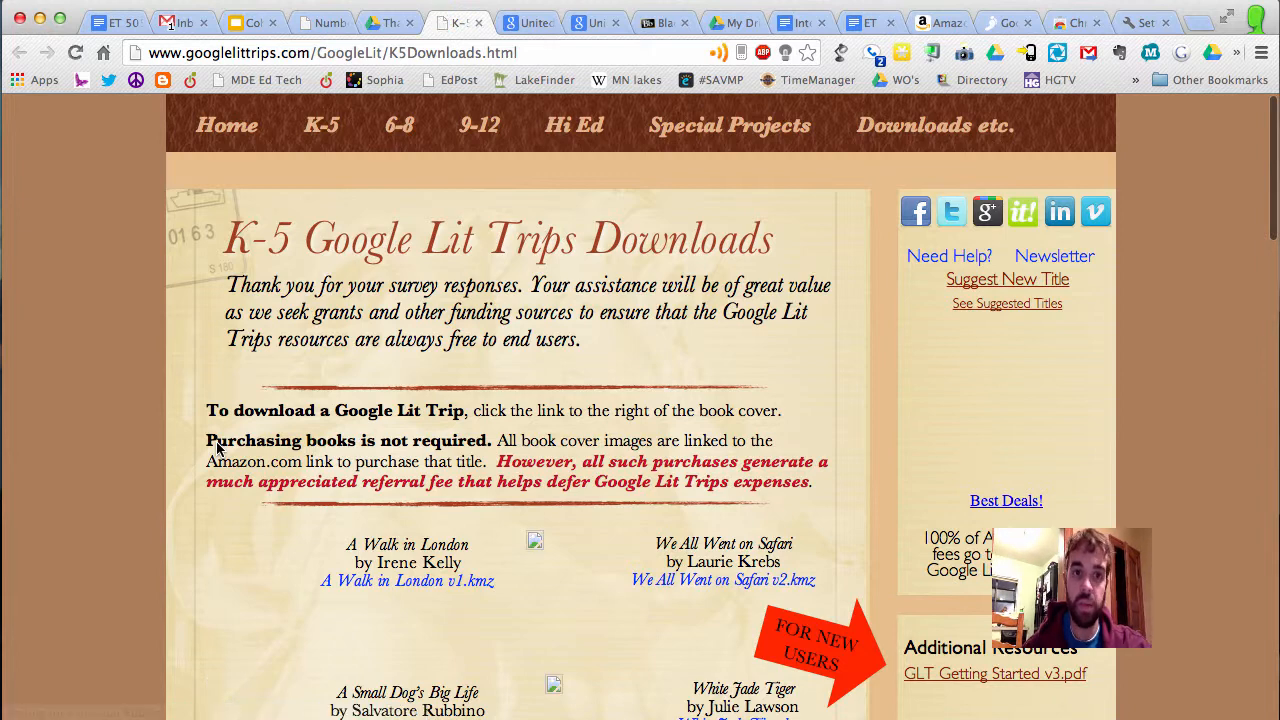
Scroll the K-5 Downloads list toward the A Walk in London v1.kmz file.
{"action": "scroll", "scroll_direction": "down", "scroll_amount": 3}
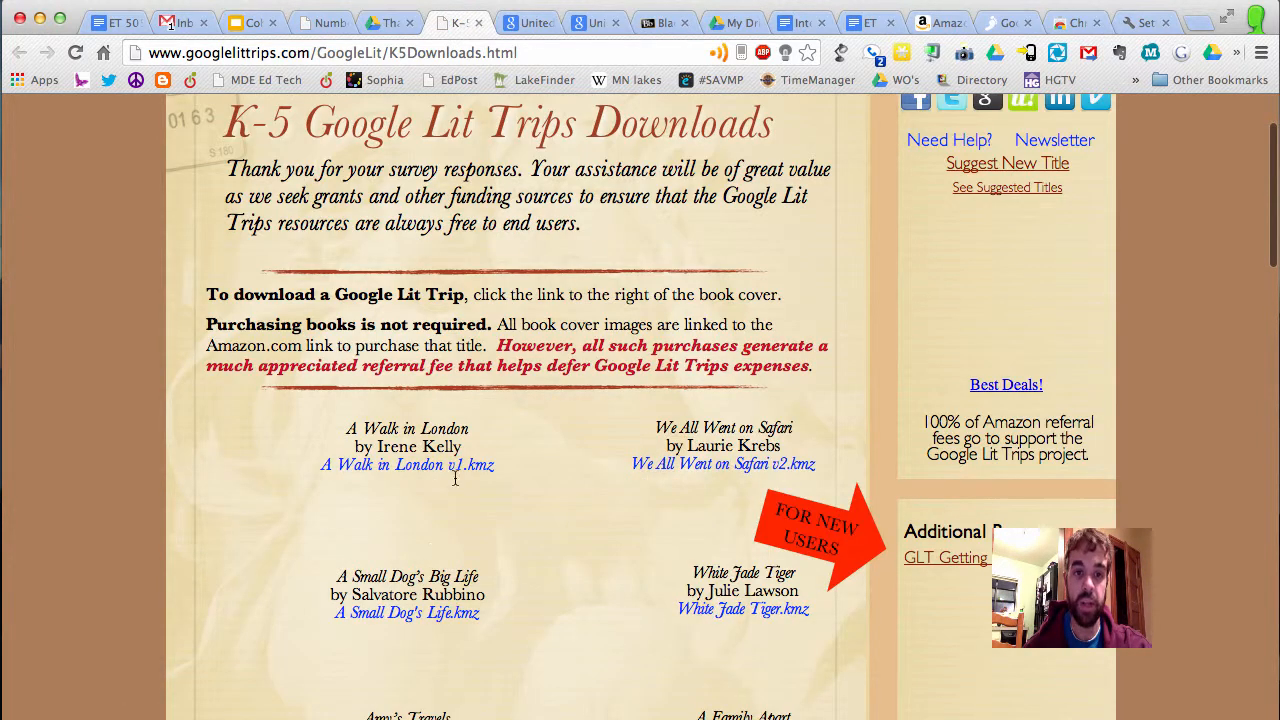
{"action": "mouse_move", "coordinate": [413, 472]}
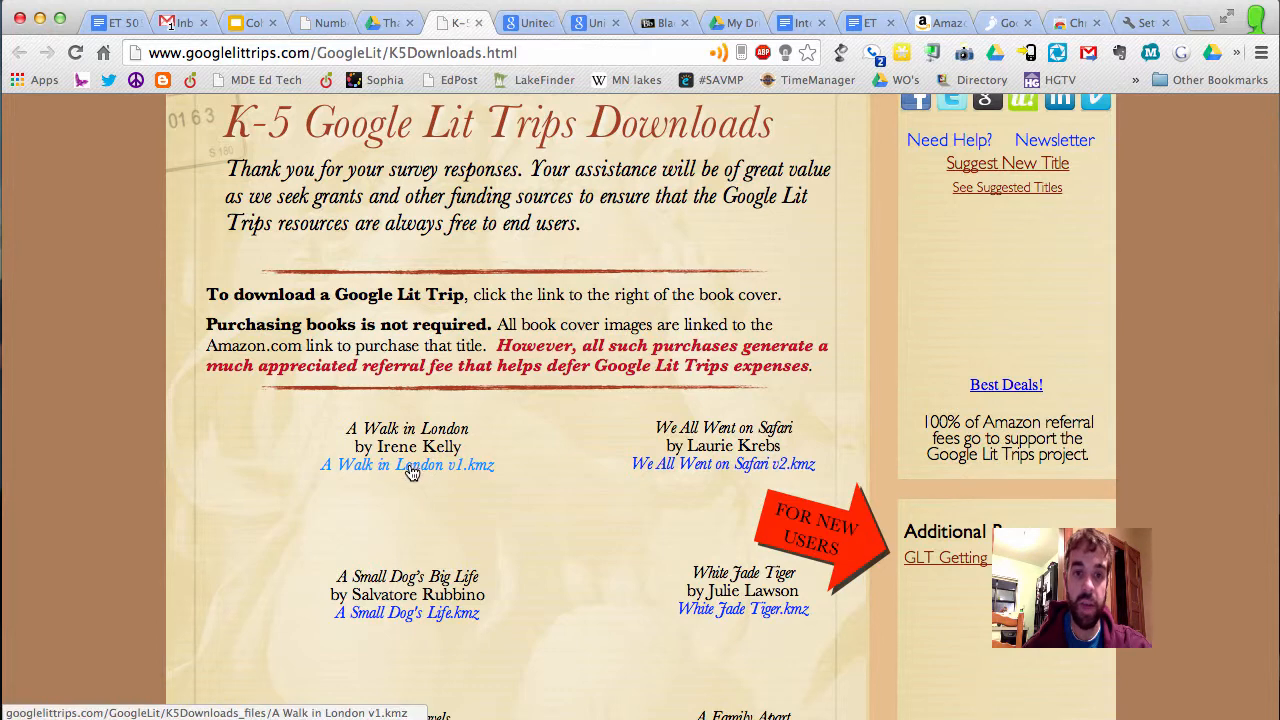
{"action": "mouse_move", "coordinate": [407, 465]}
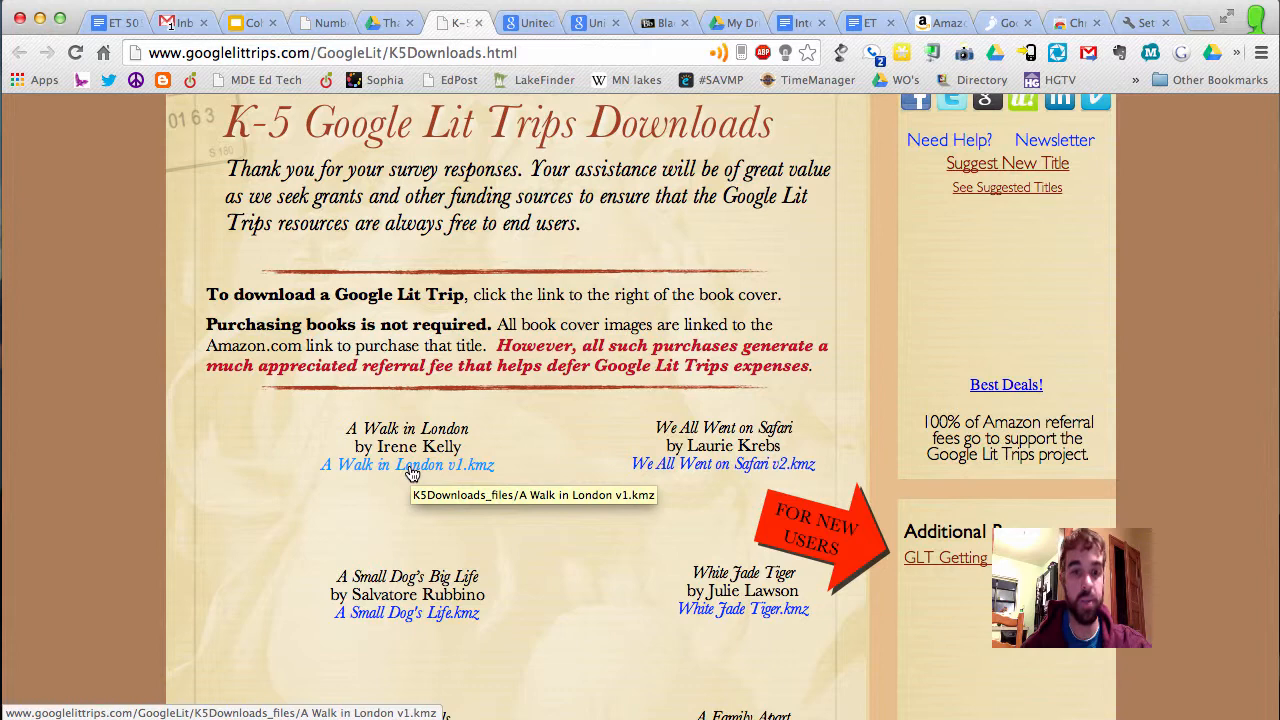
{"action": "mouse_move", "coordinate": [410, 480]}
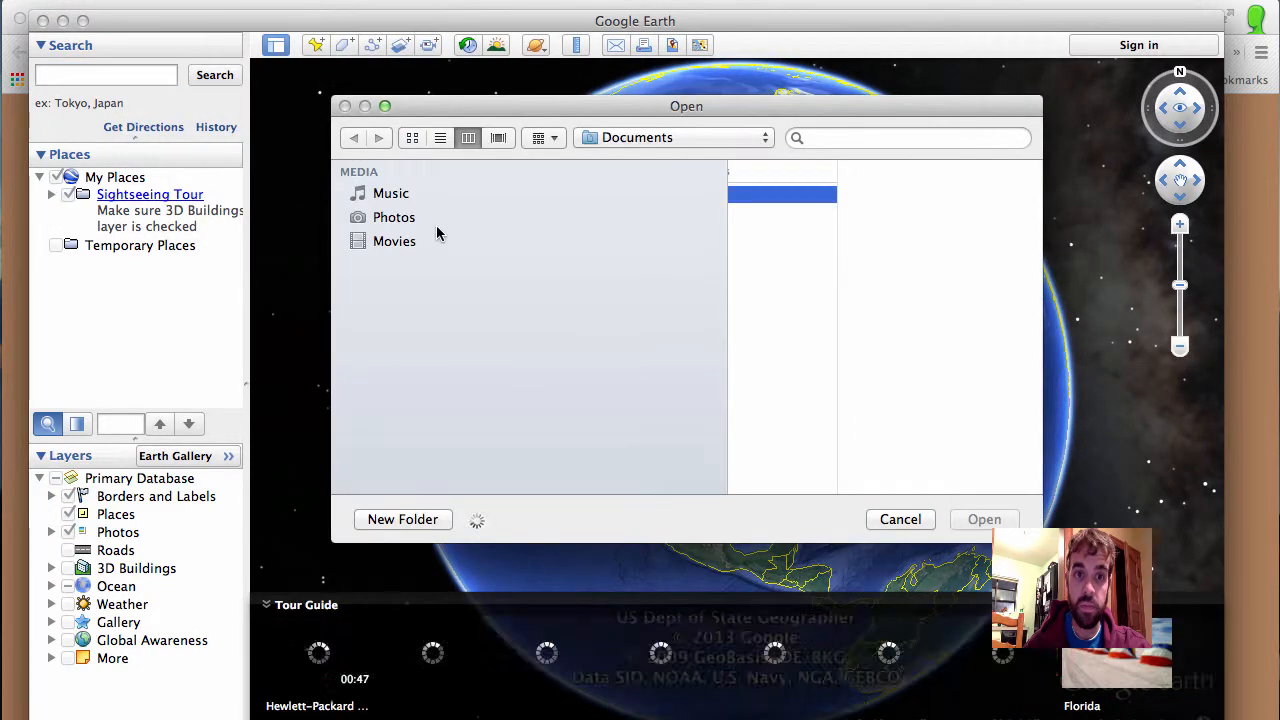
Open A Walk in London v1.kmz from the Downloads folder in Google Earth.
{"action": "left_click", "coordinate": [409, 313]}
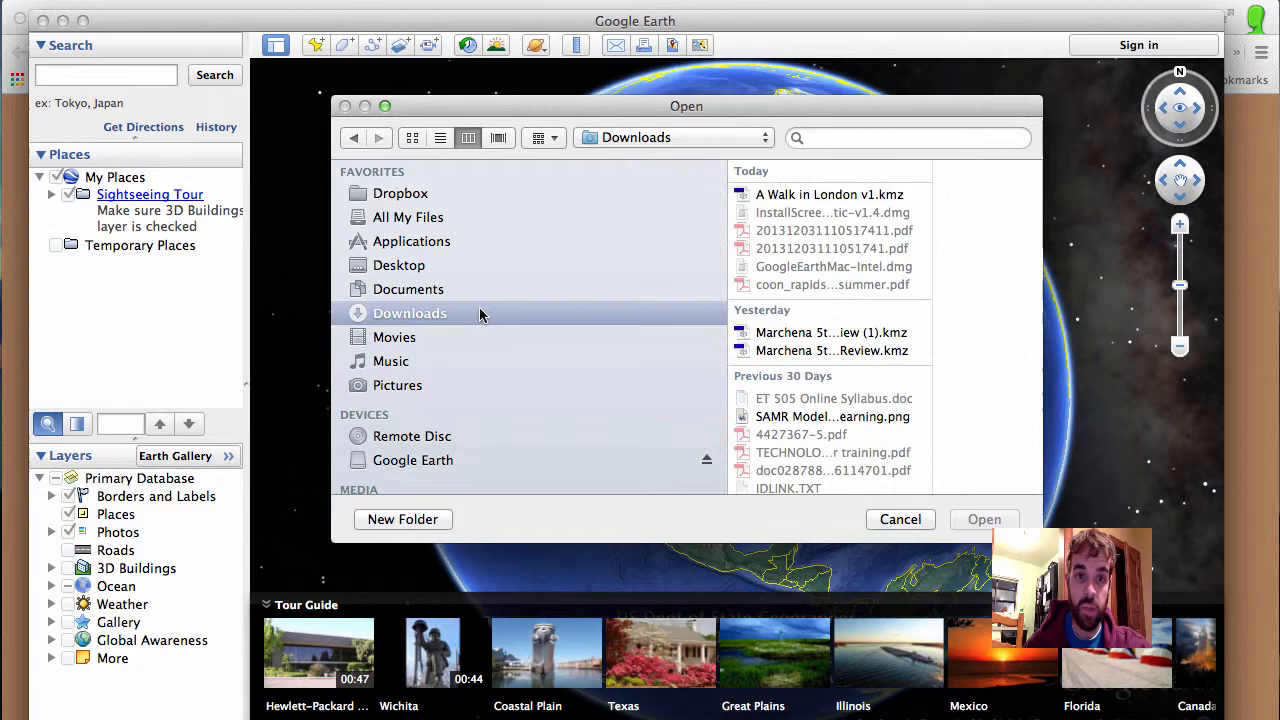
{"action": "left_click", "coordinate": [831, 194]}
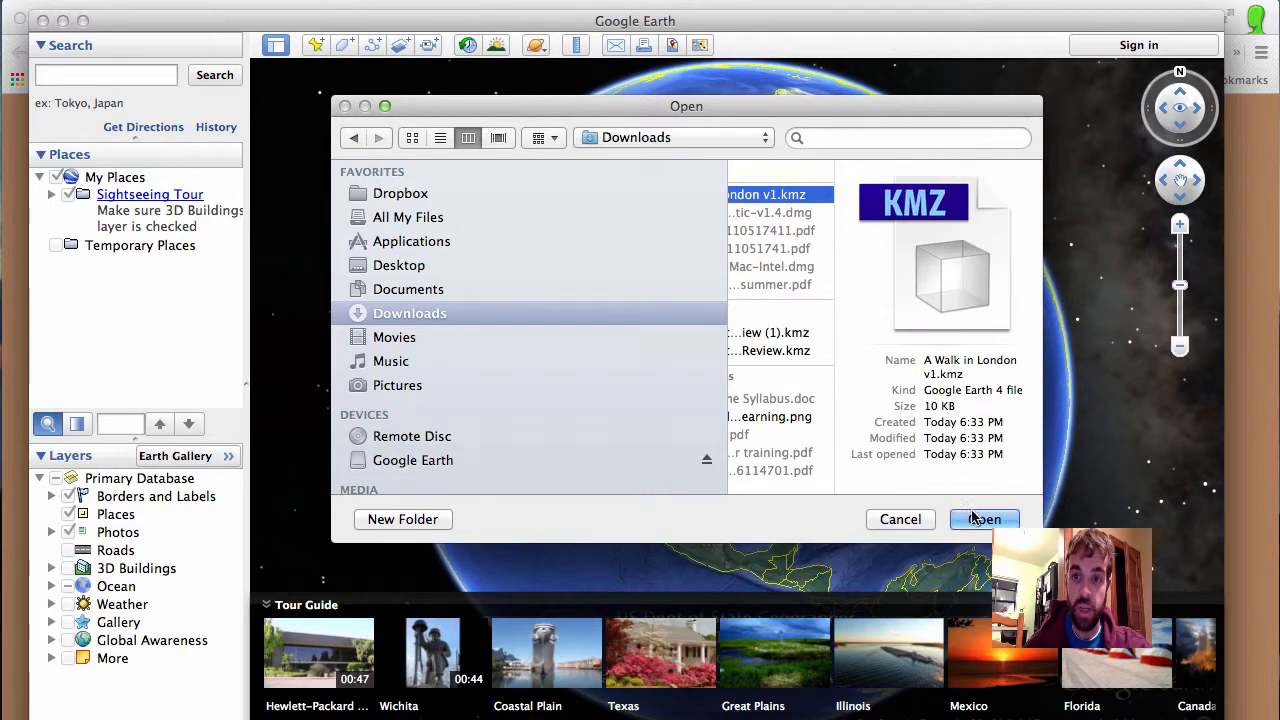
{"action": "left_click", "coordinate": [984, 519]}
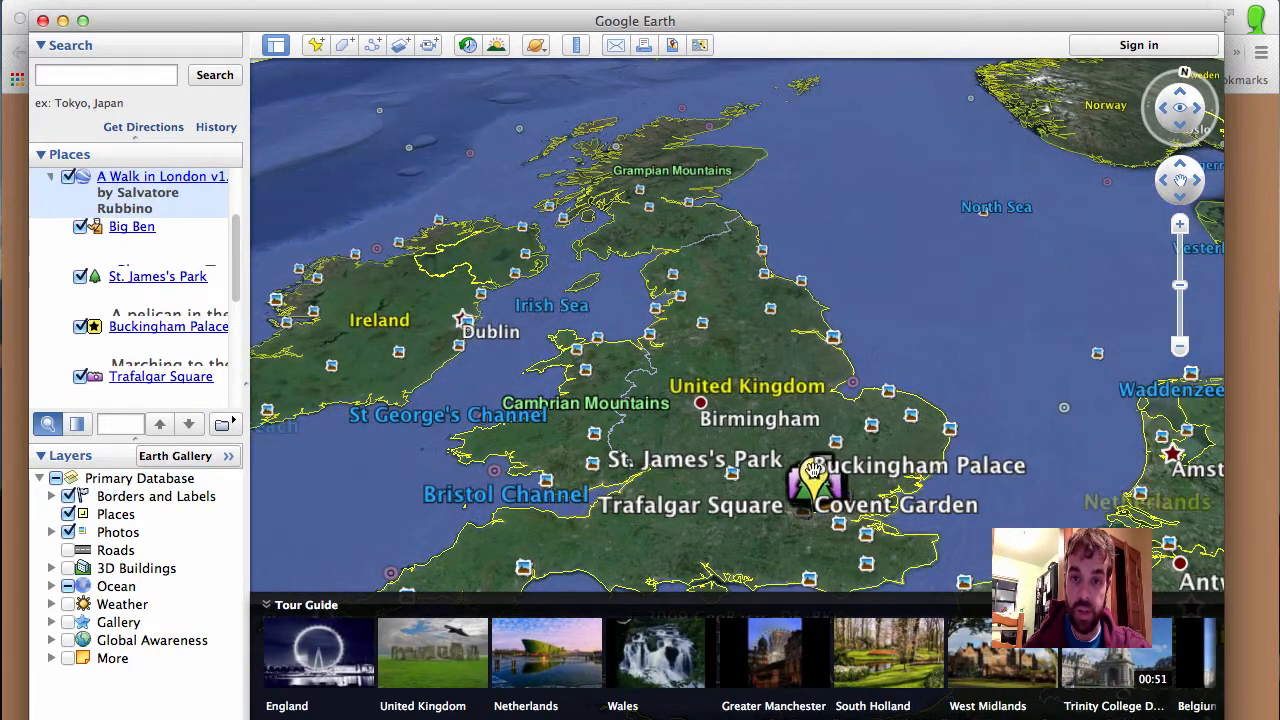
View the Covent Garden stop's photo and question, then close its balloon.
{"action": "left_click", "coordinate": [815, 487]}
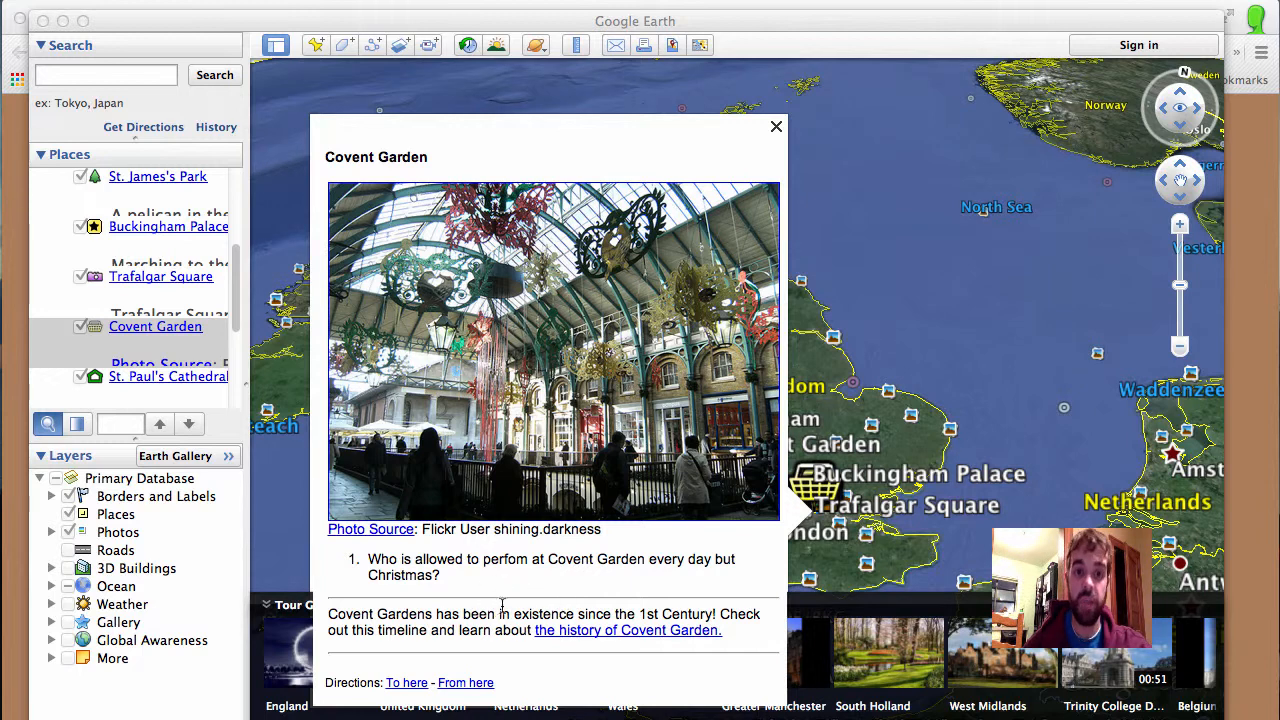
{"action": "mouse_move", "coordinate": [518, 607]}
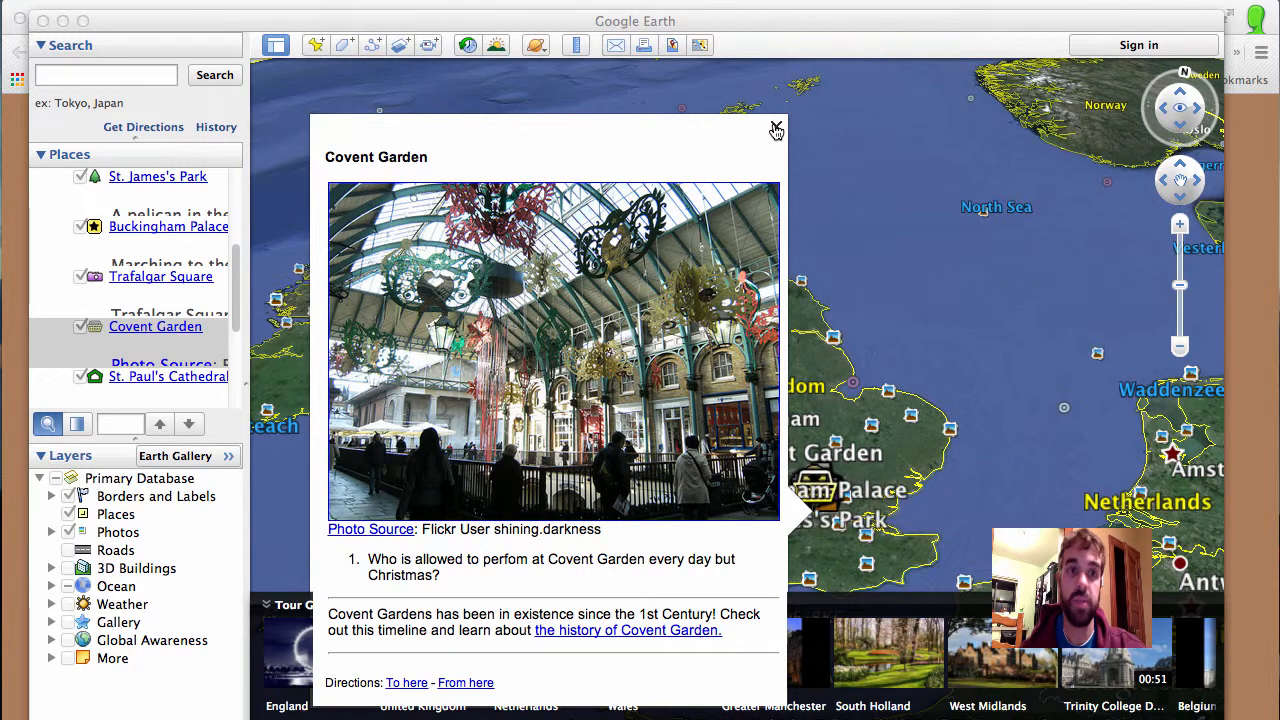
{"action": "left_click", "coordinate": [776, 130]}
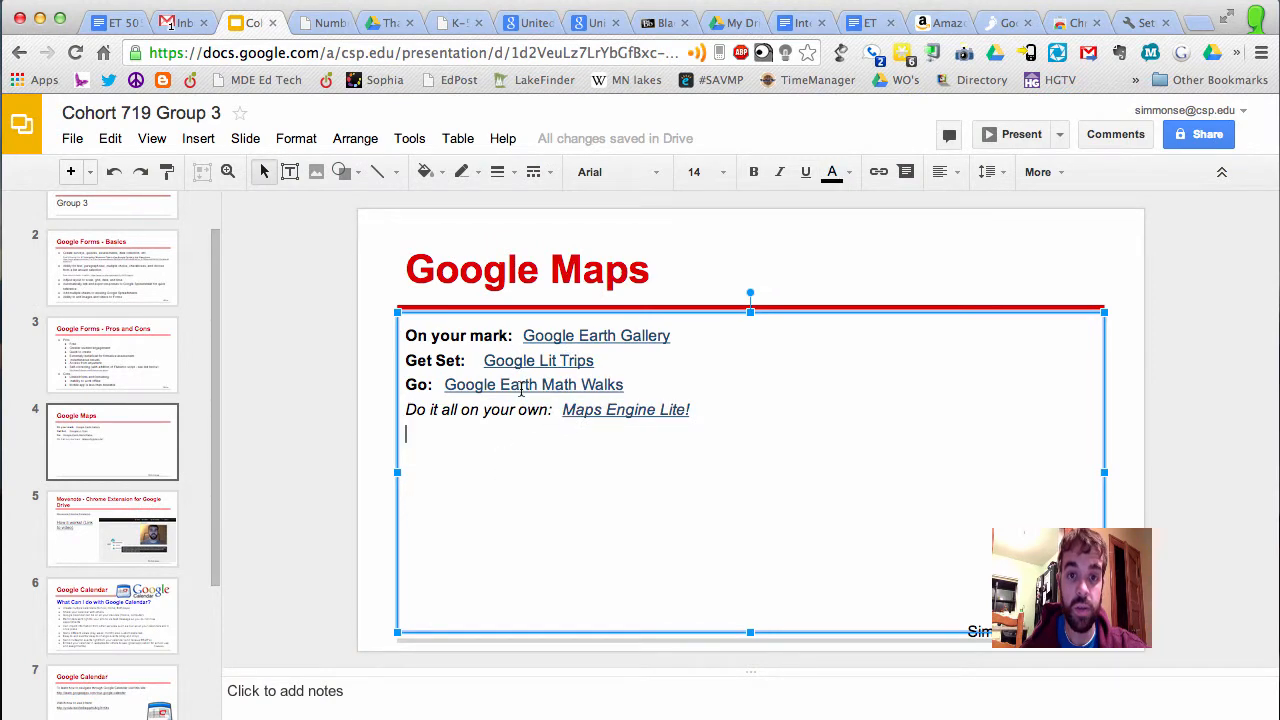
Open Google Earth Math Walks, pick the functions walk, and show Objective 2 Question 7.
{"action": "left_click", "coordinate": [533, 384]}
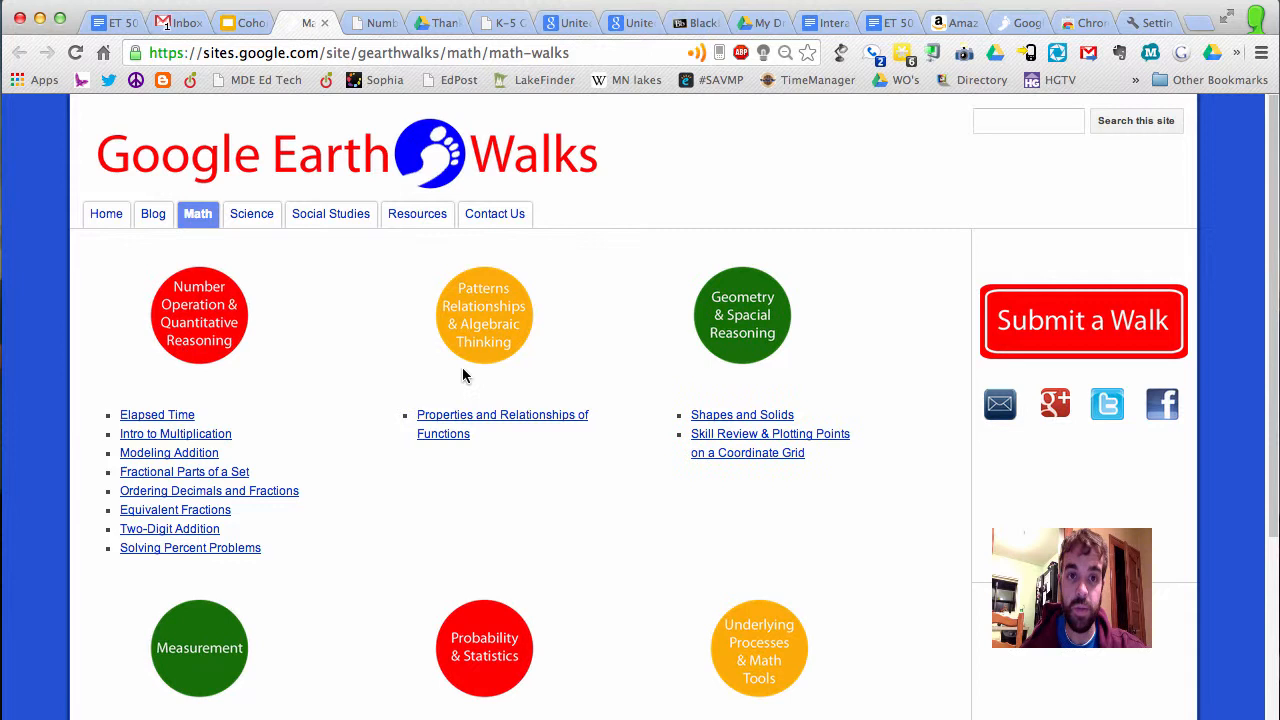
{"action": "left_click", "coordinate": [198, 213]}
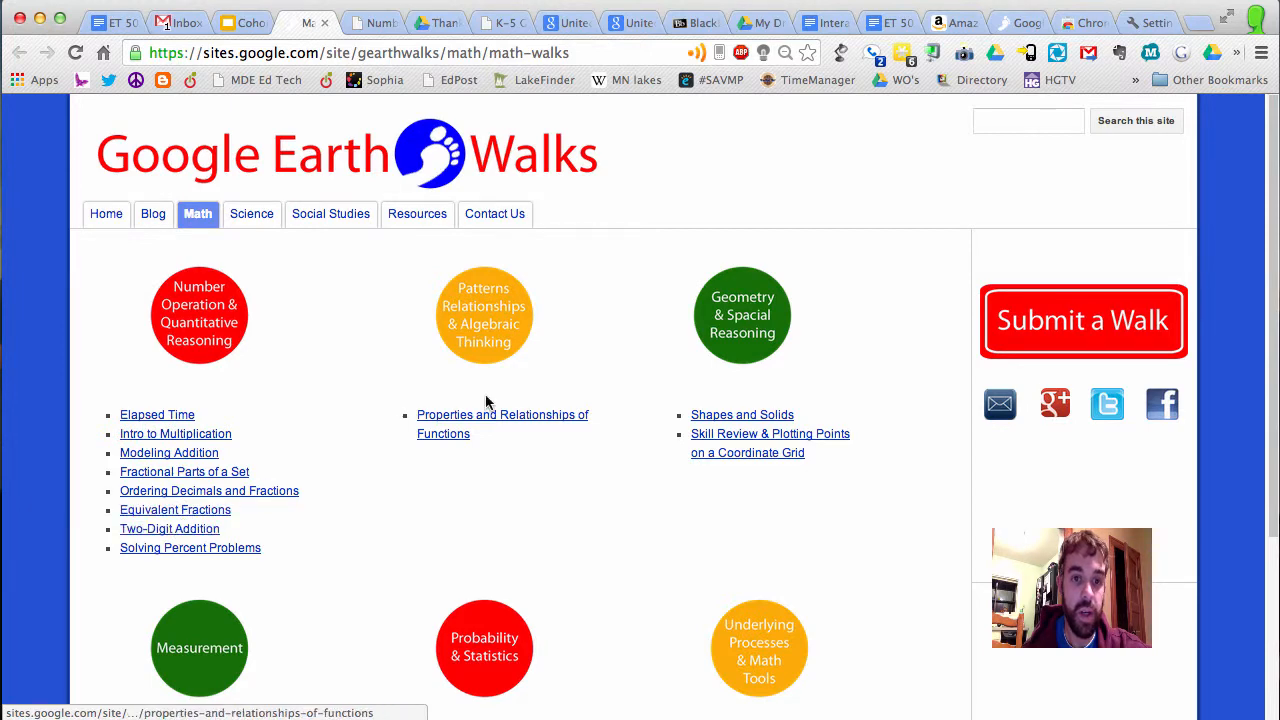
{"action": "left_click", "coordinate": [502, 415]}
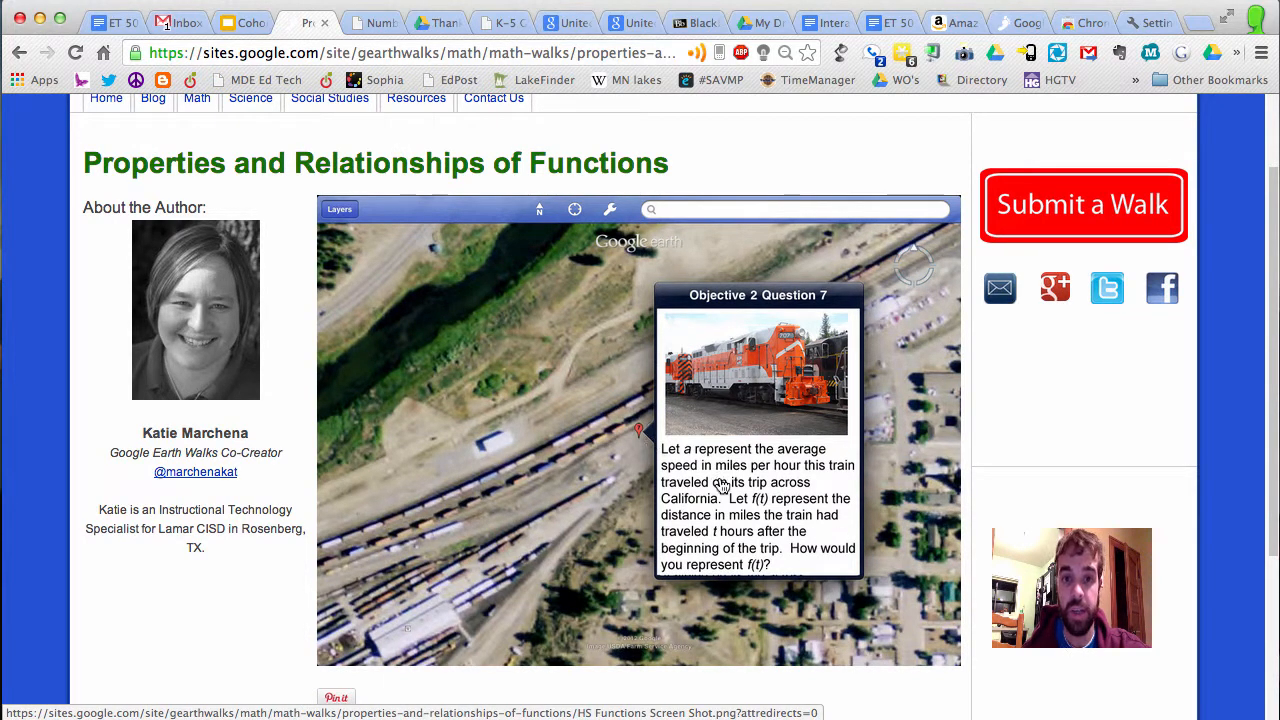
{"action": "mouse_move", "coordinate": [800, 527]}
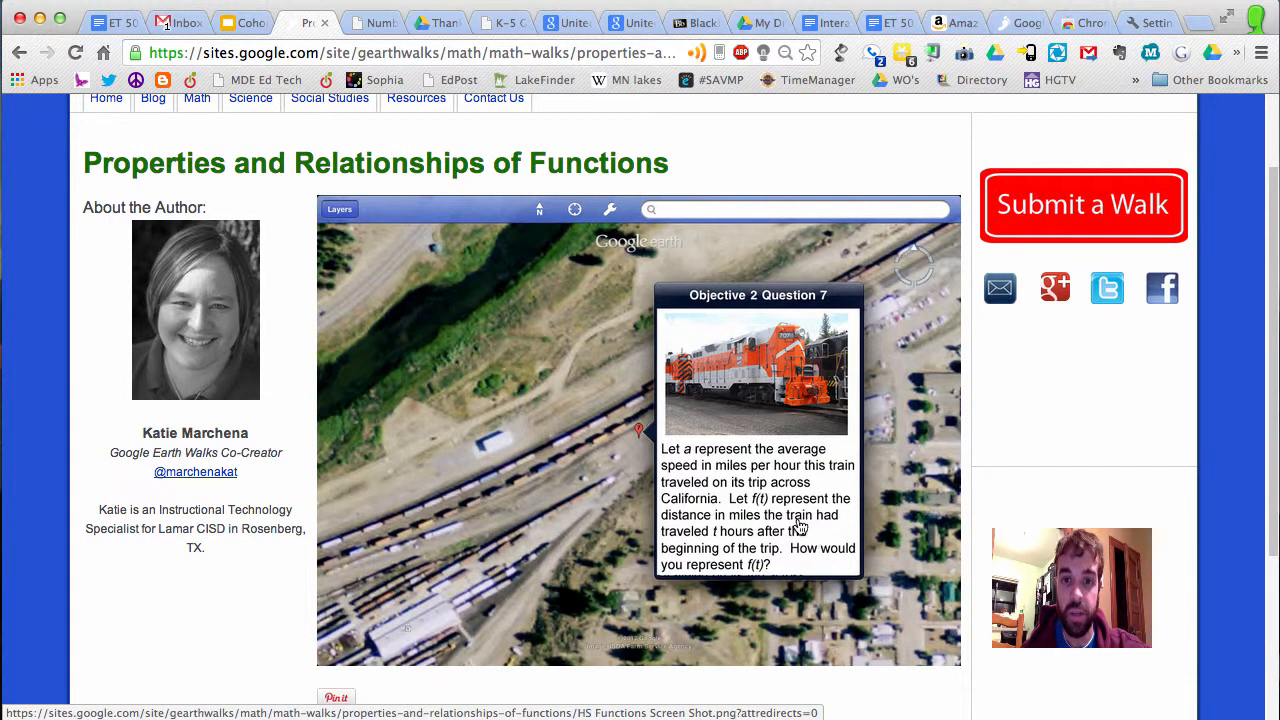
{"action": "mouse_move", "coordinate": [735, 443]}
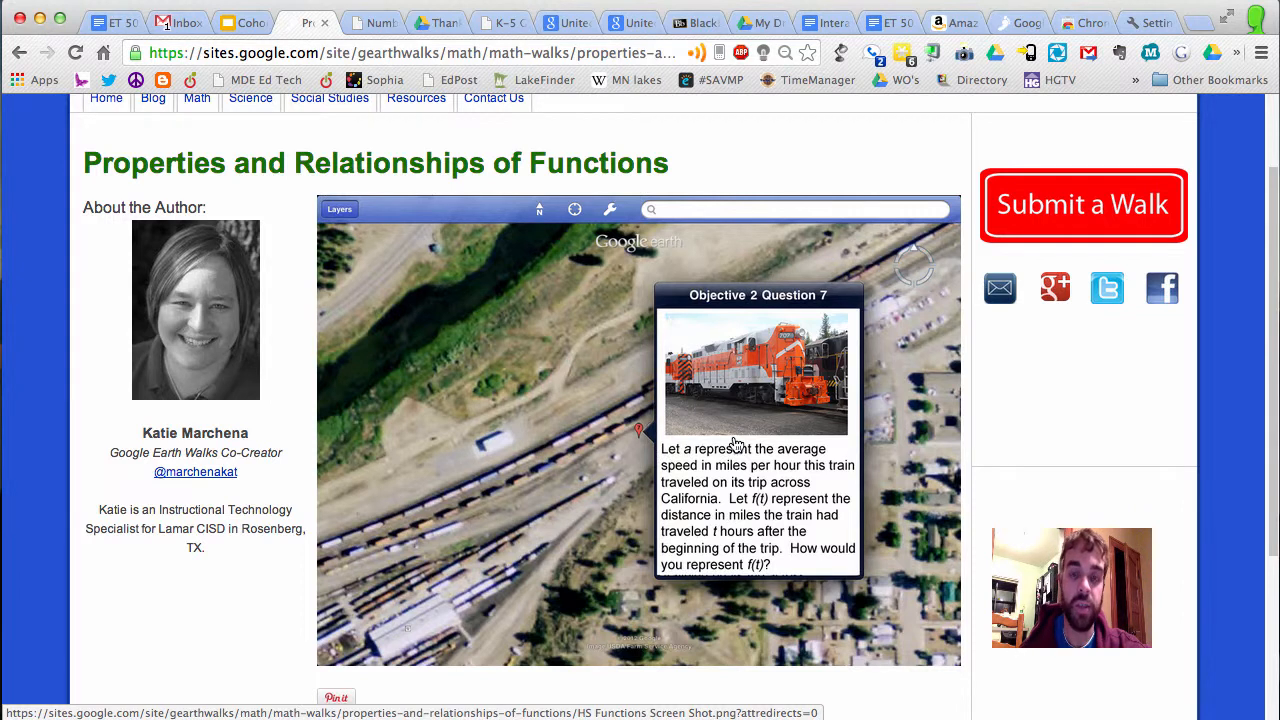
{"action": "mouse_move", "coordinate": [820, 505]}
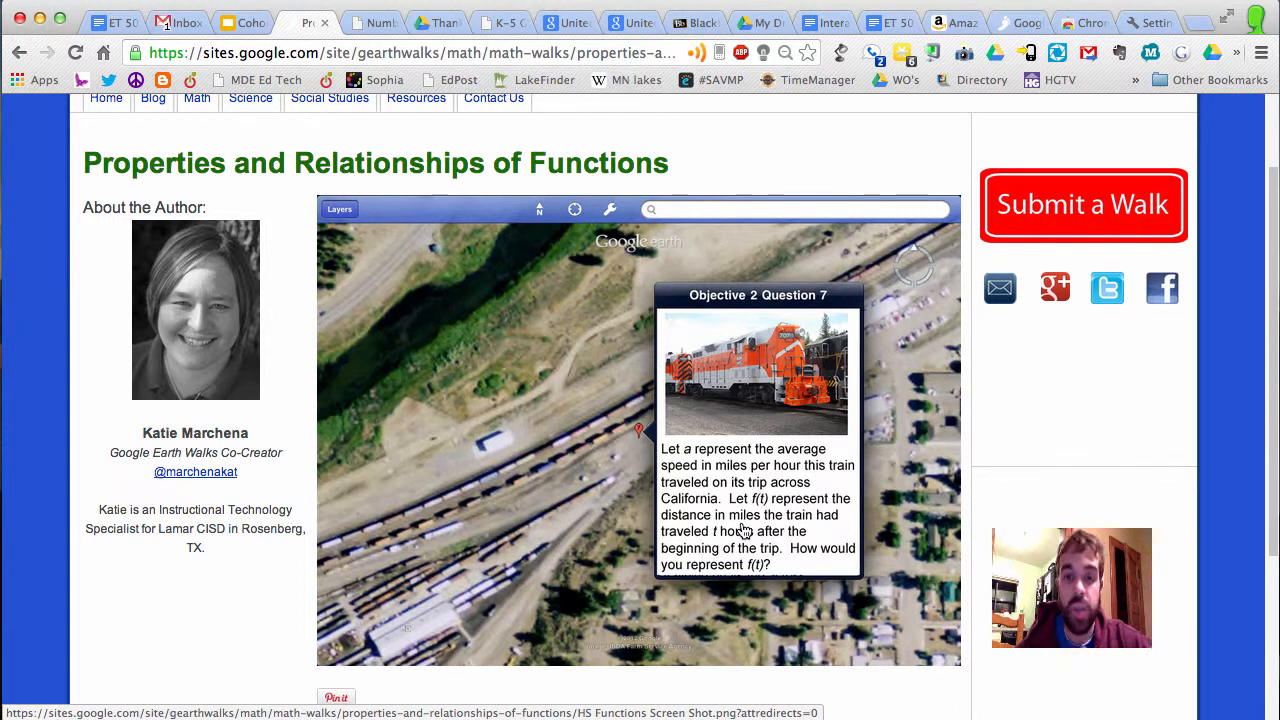
{"action": "mouse_move", "coordinate": [603, 450]}
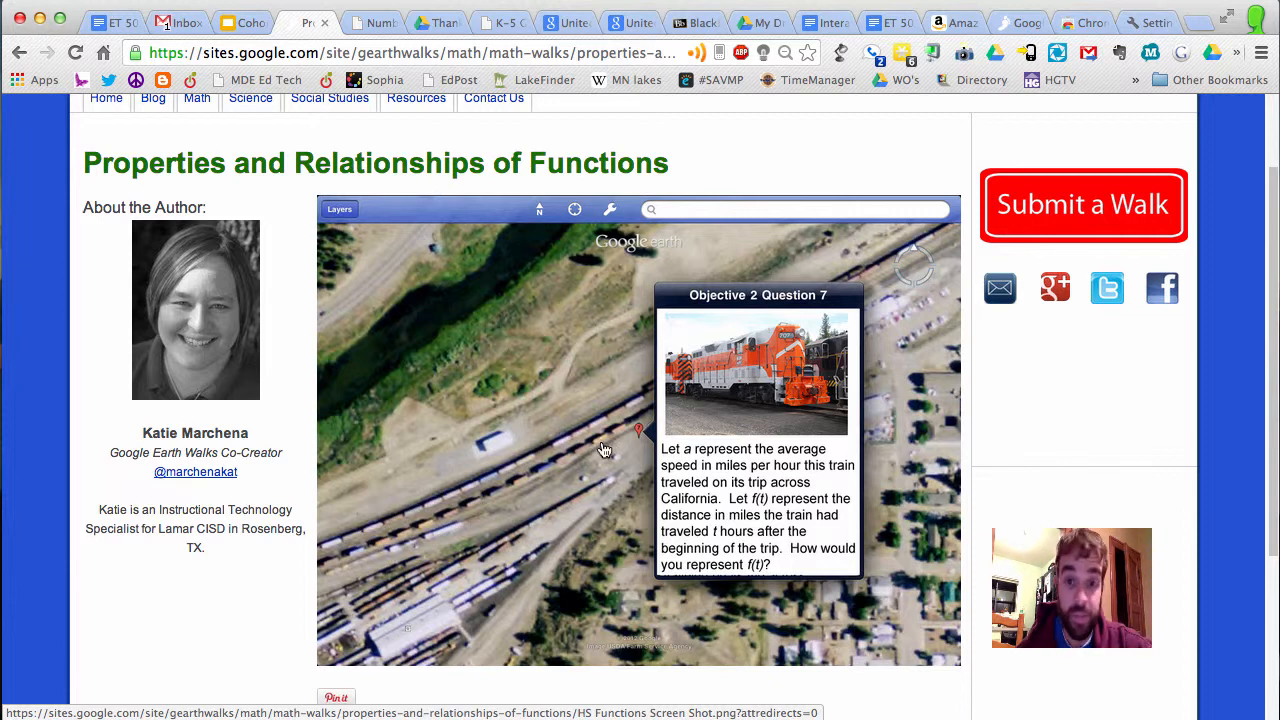
{"action": "mouse_move", "coordinate": [730, 525]}
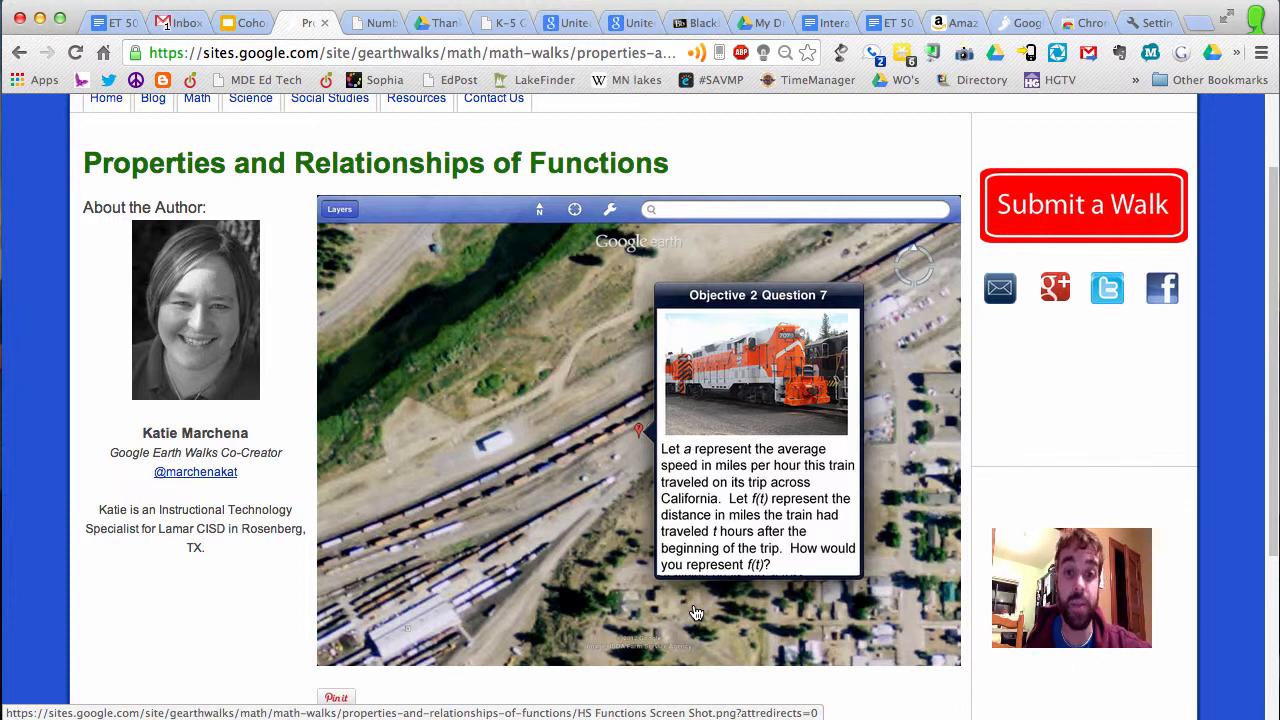
{"action": "left_click", "coordinate": [329, 97]}
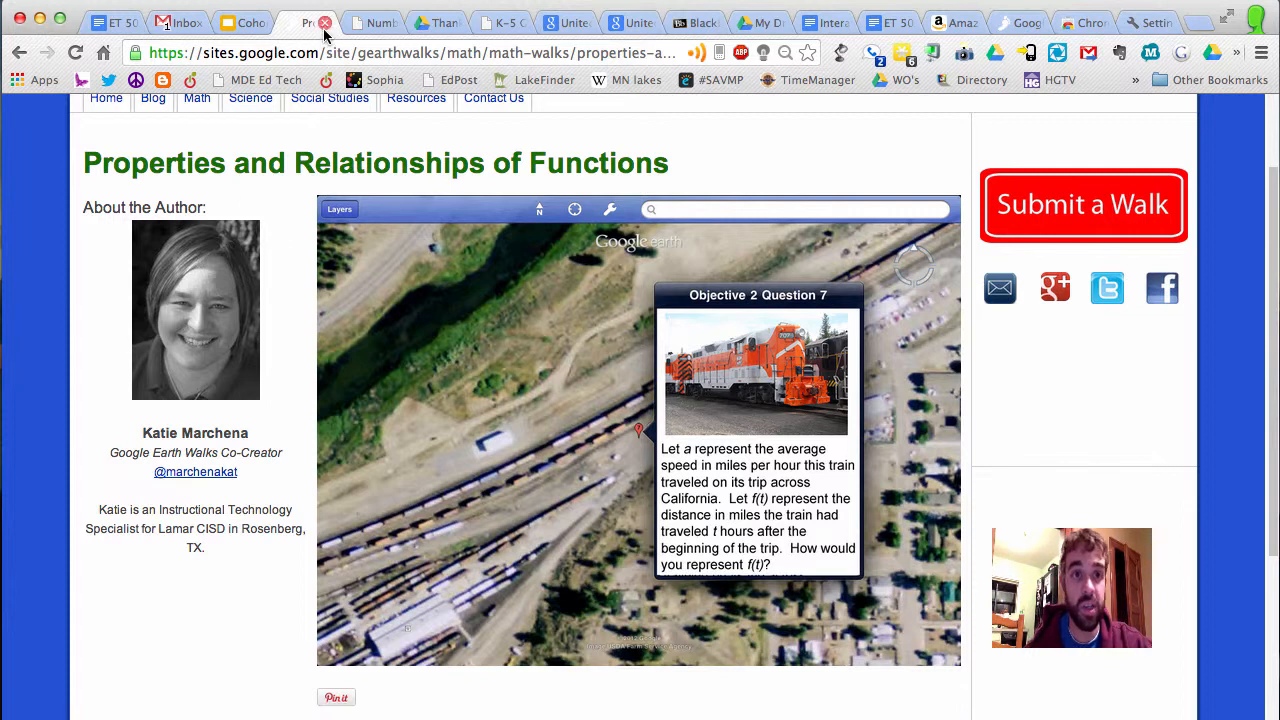
Close the functions walk tab and follow the slide's Maps Engine Lite! link.
{"action": "left_click", "coordinate": [252, 22]}
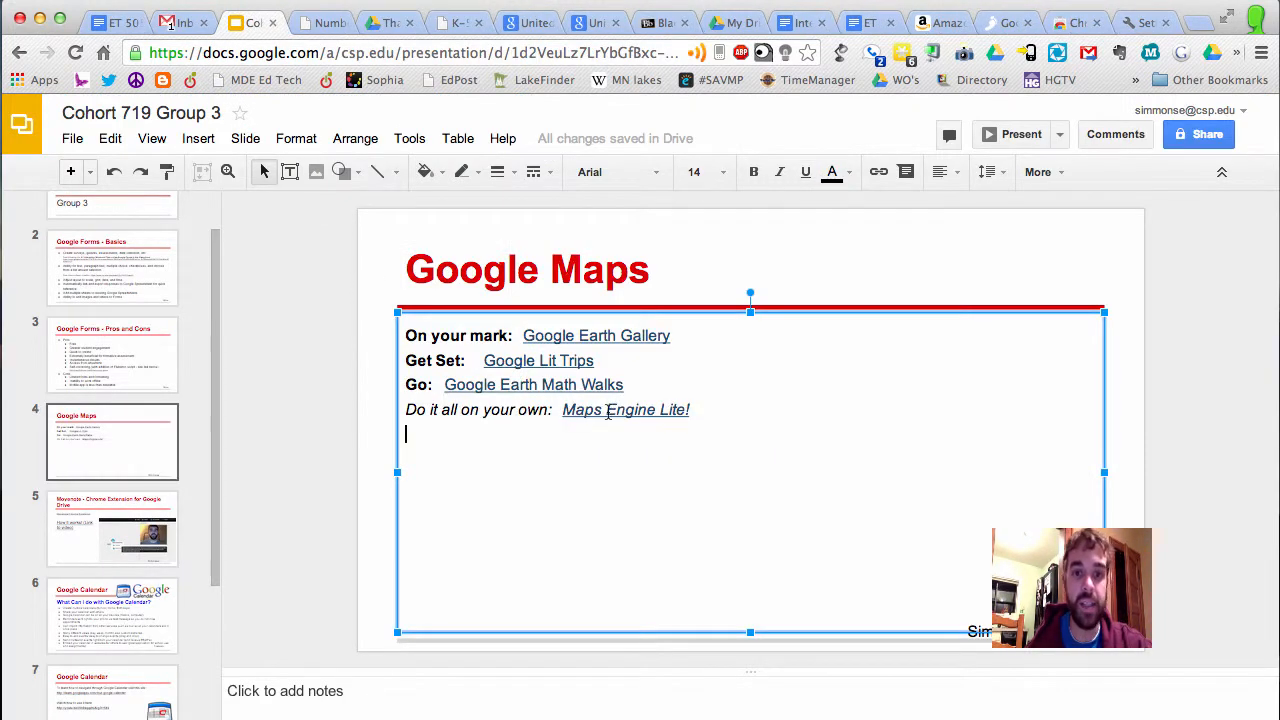
{"action": "left_click", "coordinate": [624, 409]}
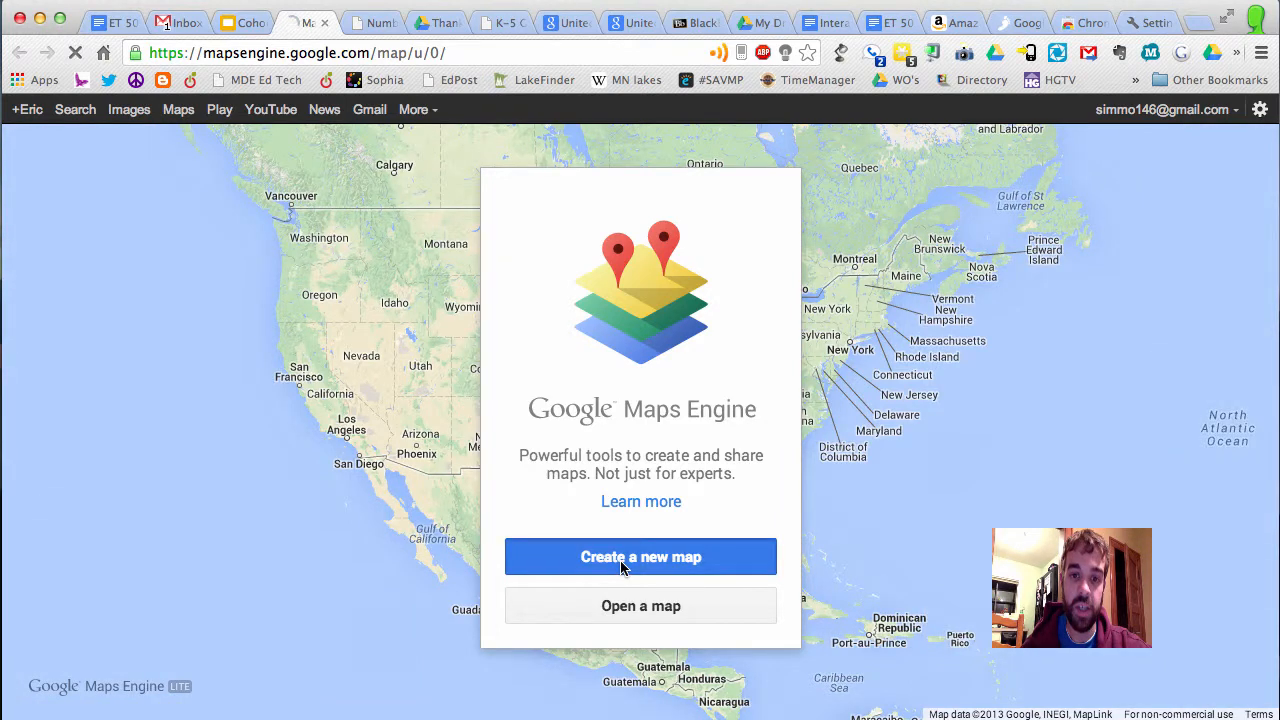
Create a new map, search for Princeton, MN, and drop a point near Mark Park.
{"action": "left_click", "coordinate": [640, 557]}
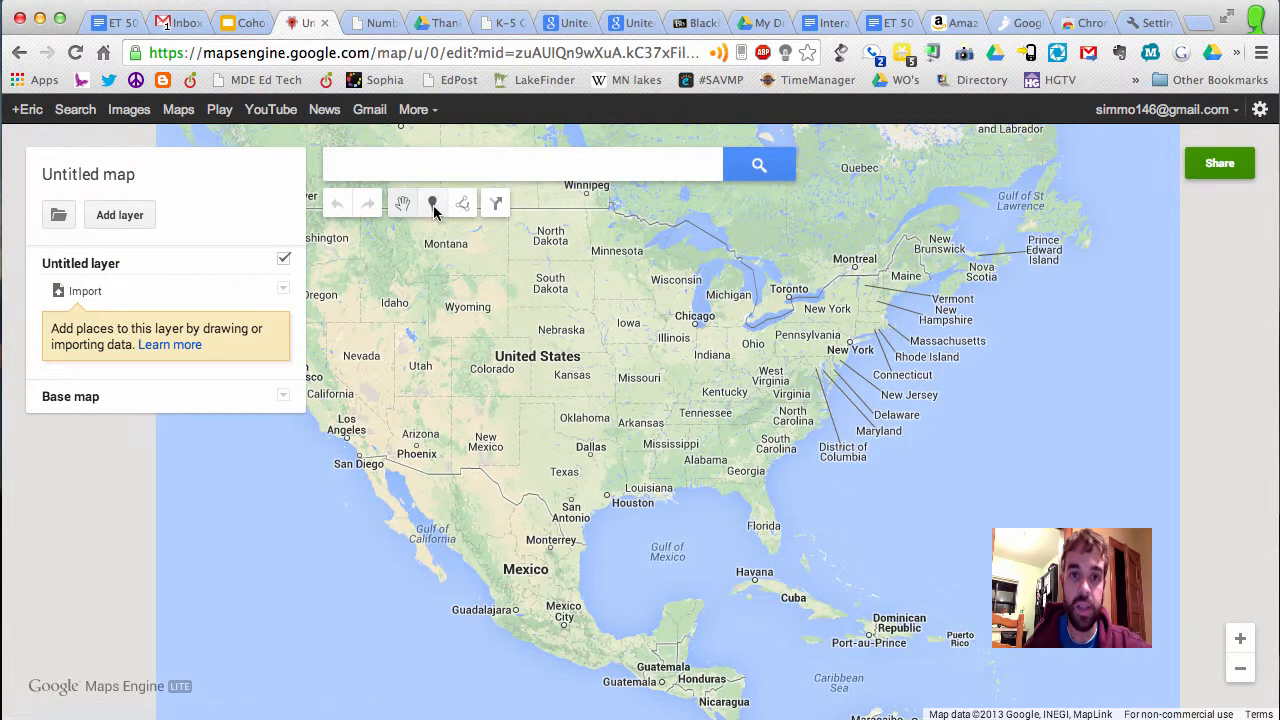
{"action": "type", "text": "princ"}
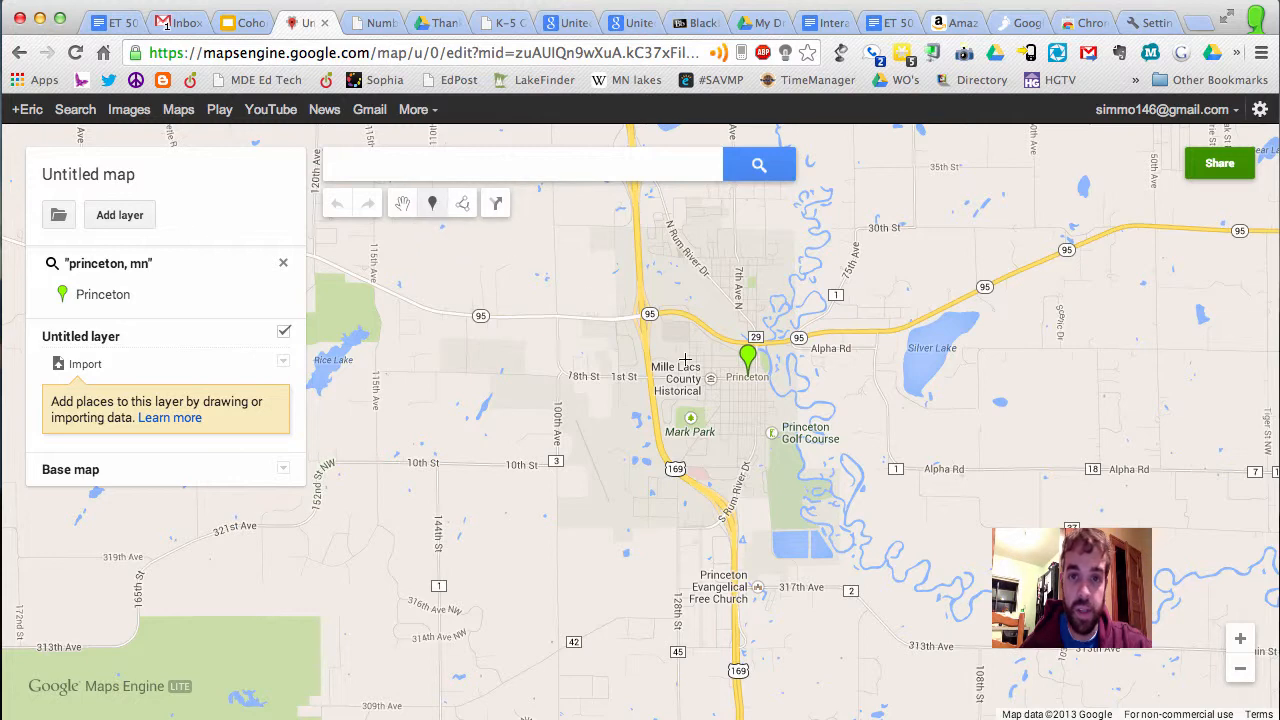
{"action": "left_click", "coordinate": [749, 358]}
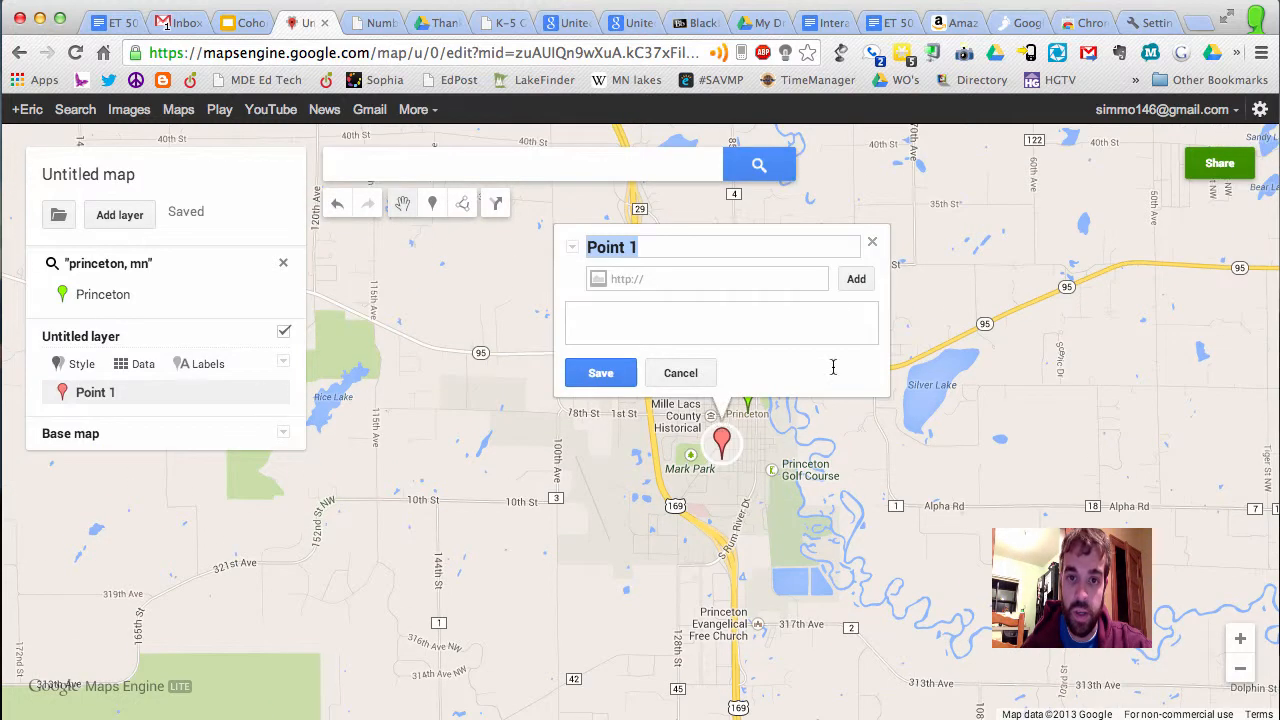
Title the point 'Tree Study', describe Aaron discovering albino squirrels in the woods, and save.
{"action": "type", "text": "Tree Study"}
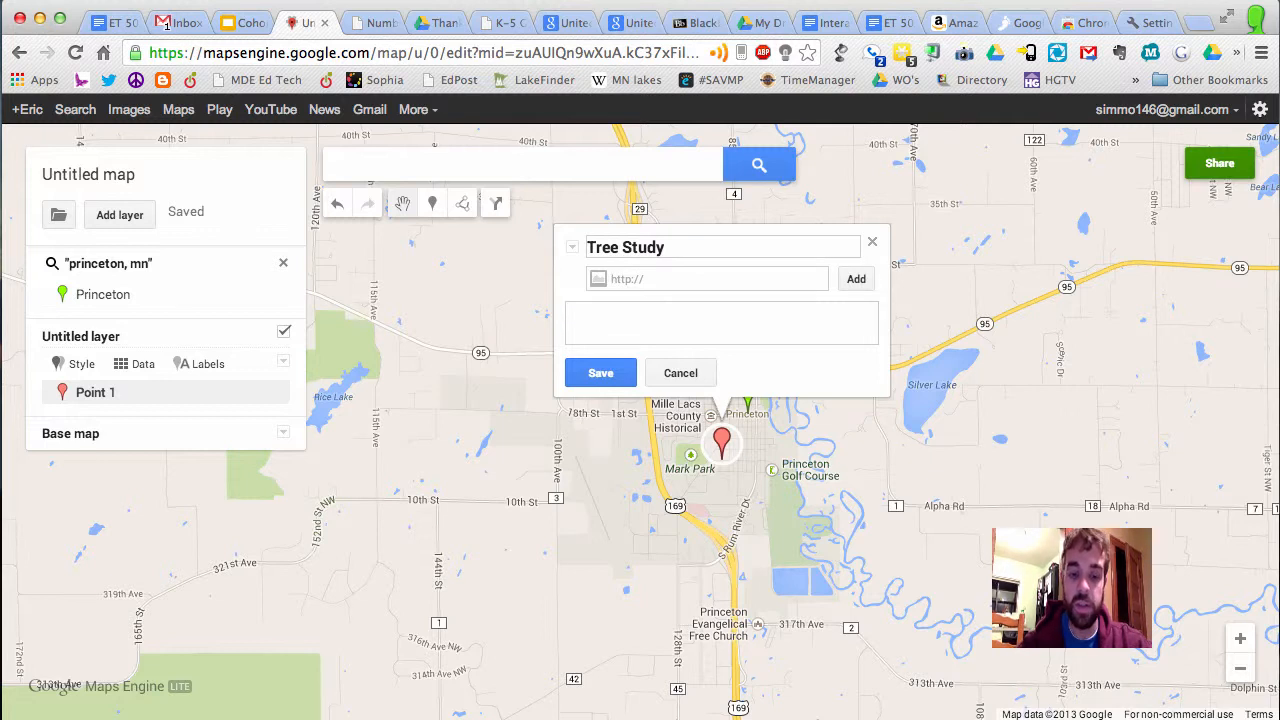
{"action": "type", "text": "aa"}
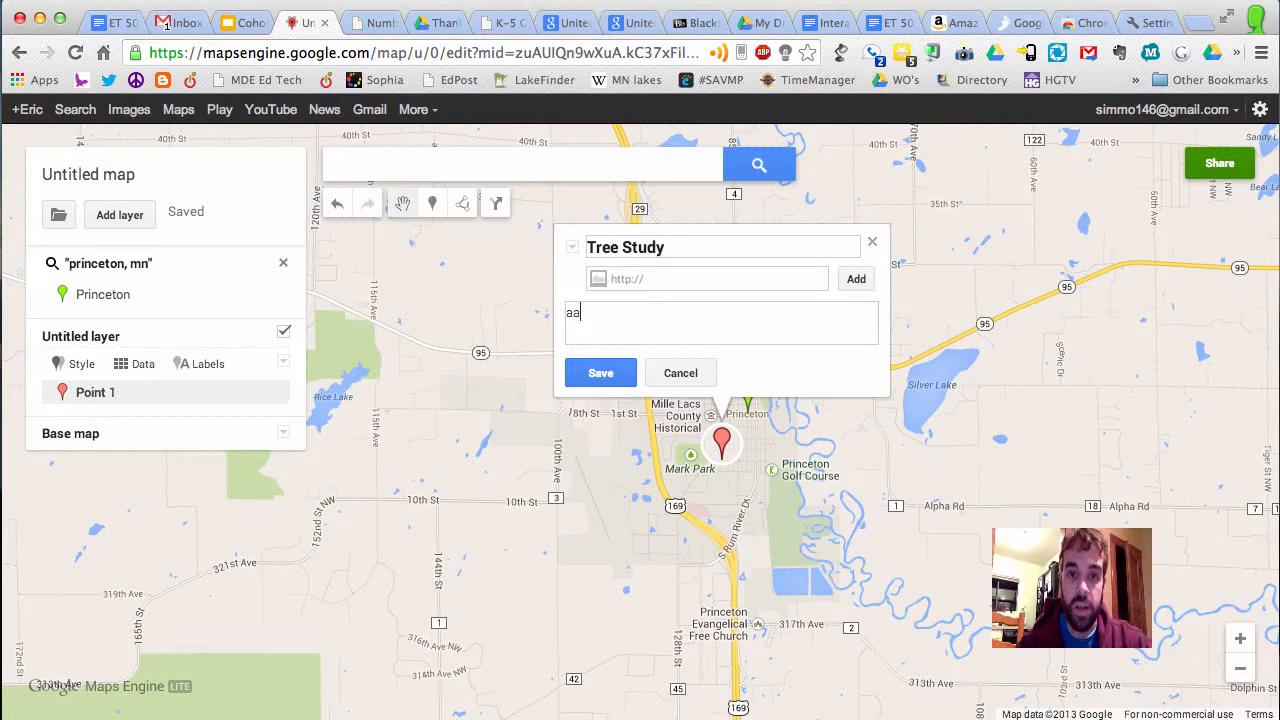
{"action": "type", "text": "Aaron was out in the d"}
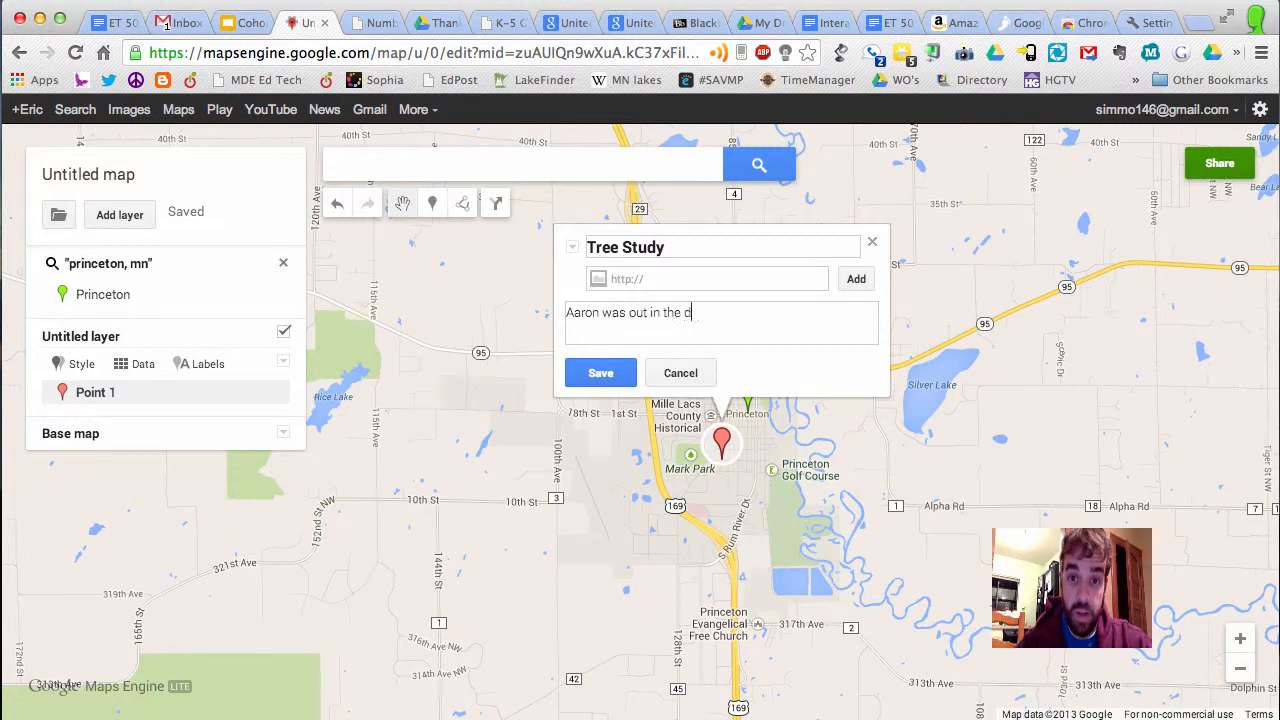
{"action": "type", "text": "woods studying"}
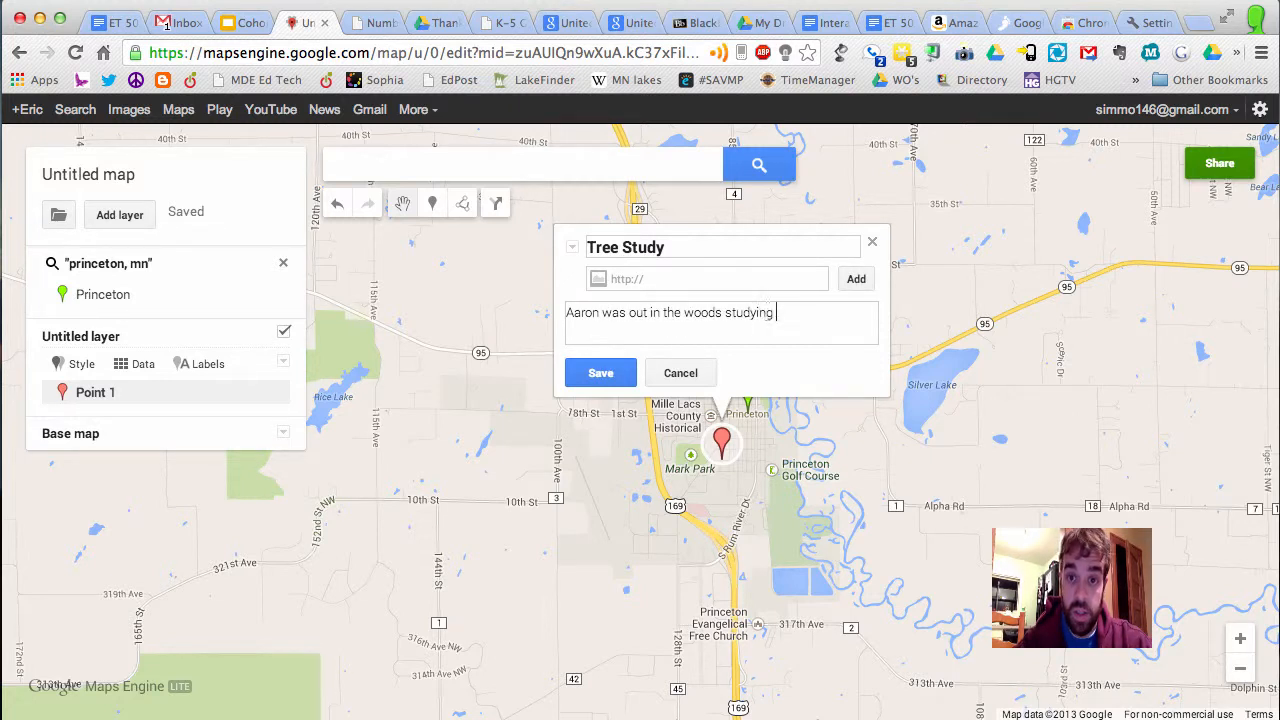
{"action": "type", "text": "X tree"}
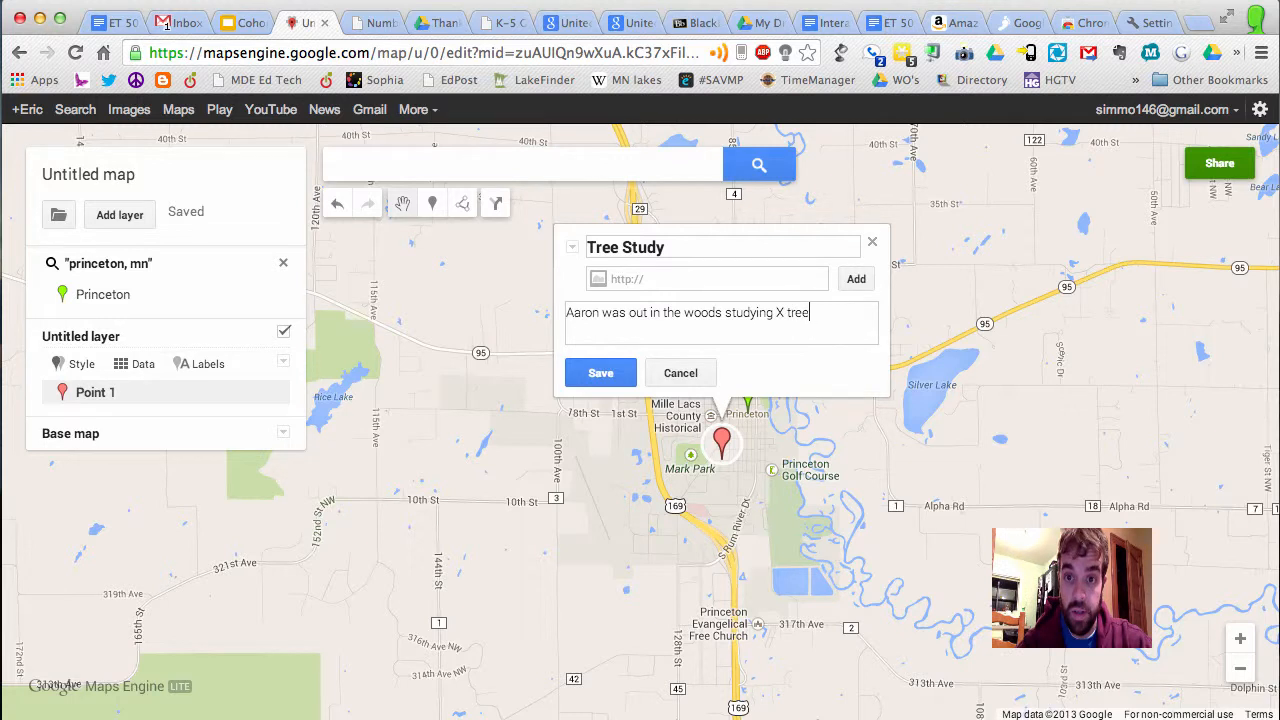
{"action": "type", "text": "and discovered t"}
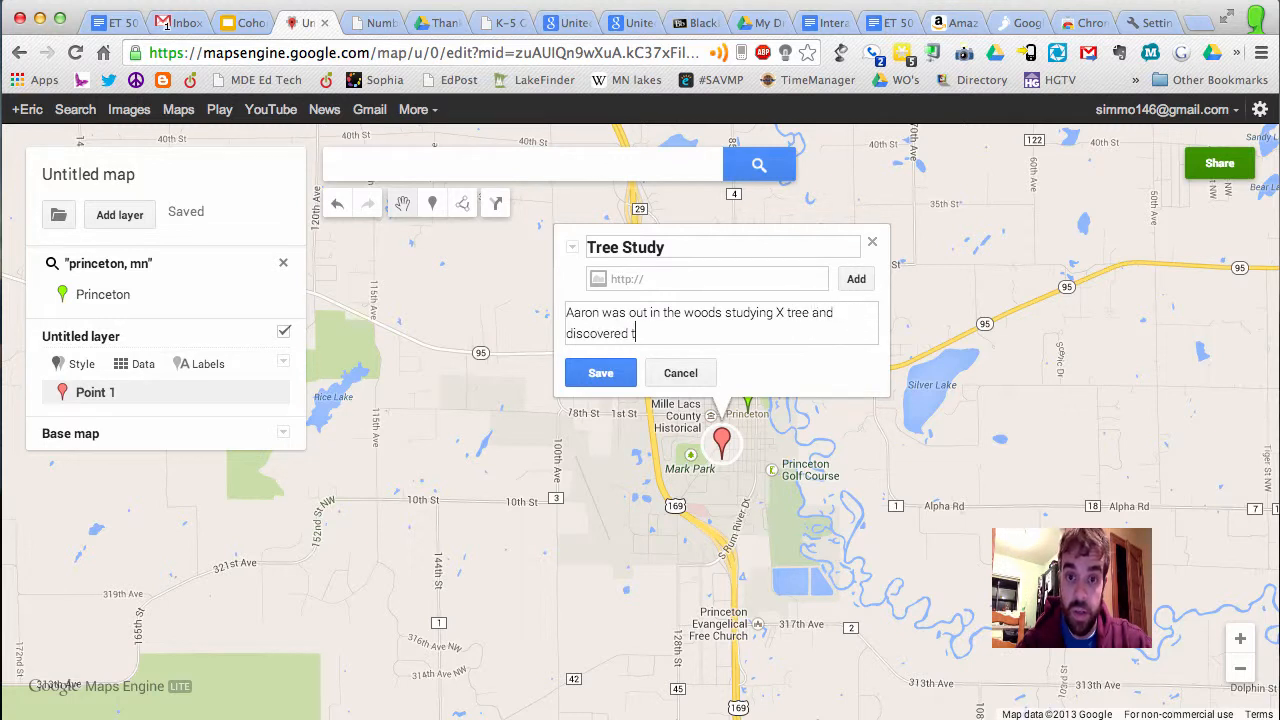
{"action": "type", "text": "hat we have a family of"}
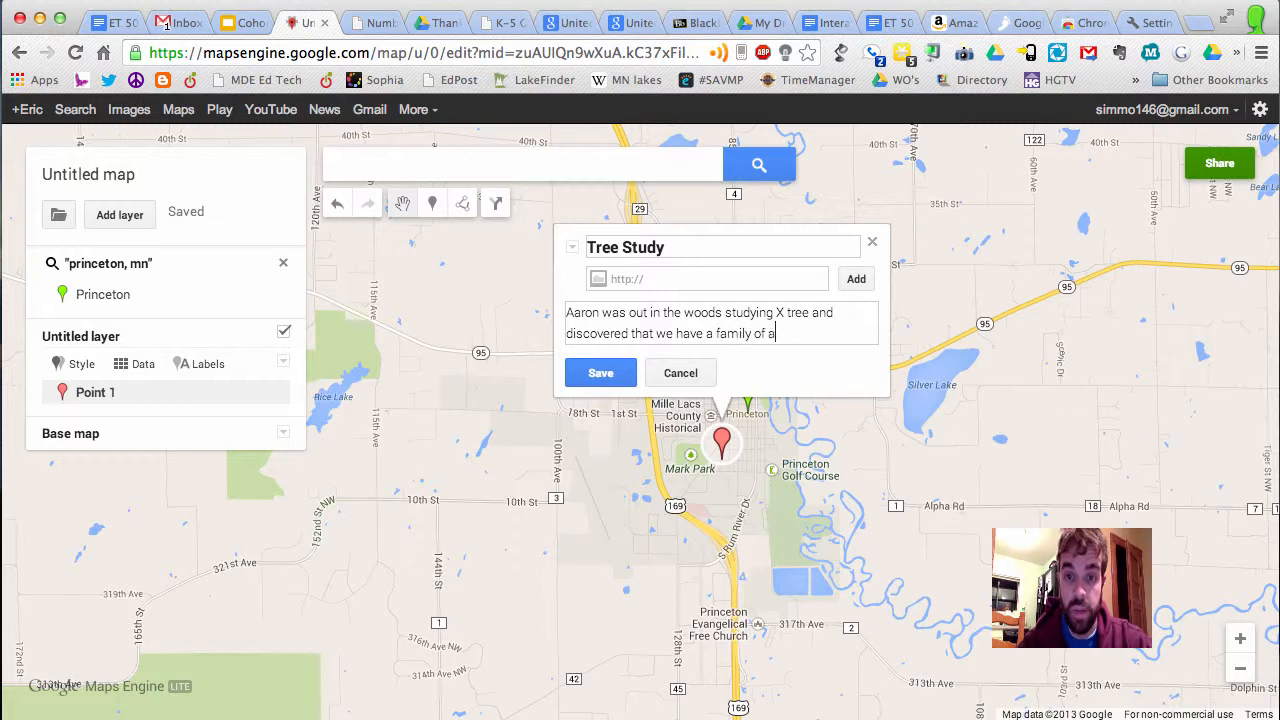
{"action": "type", "text": "albino"}
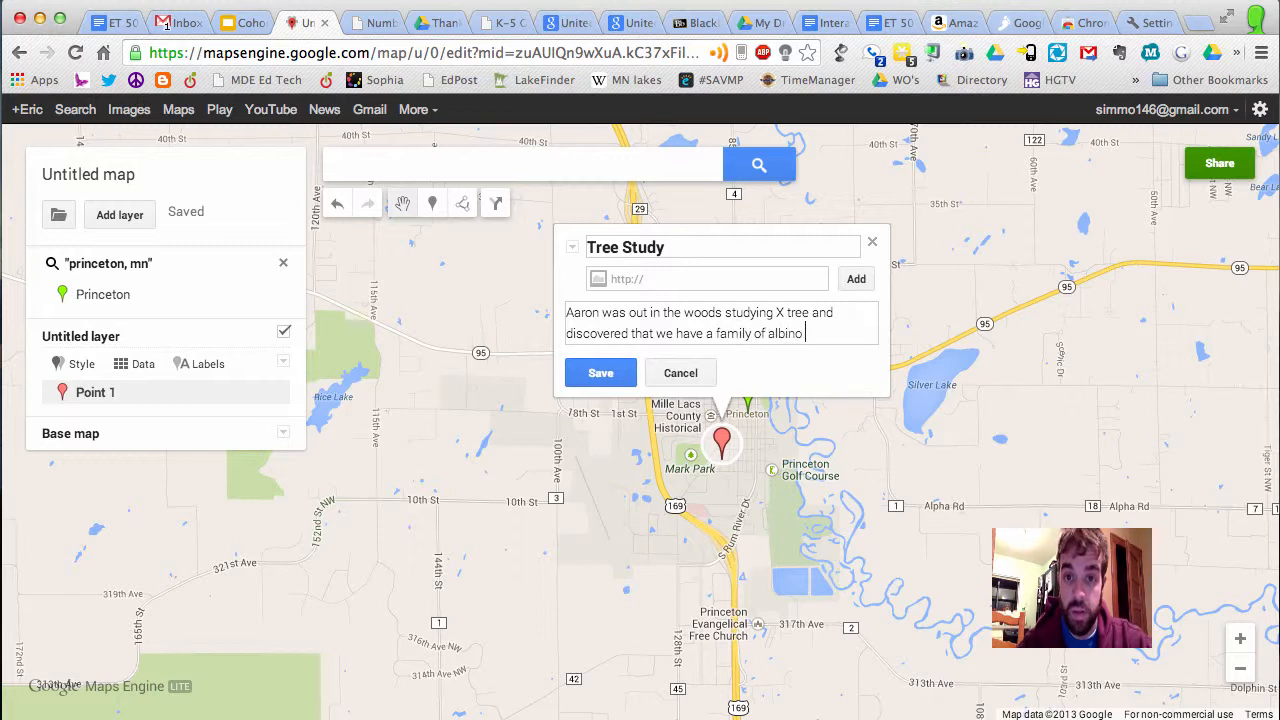
{"action": "type", "text": "squirrels."}
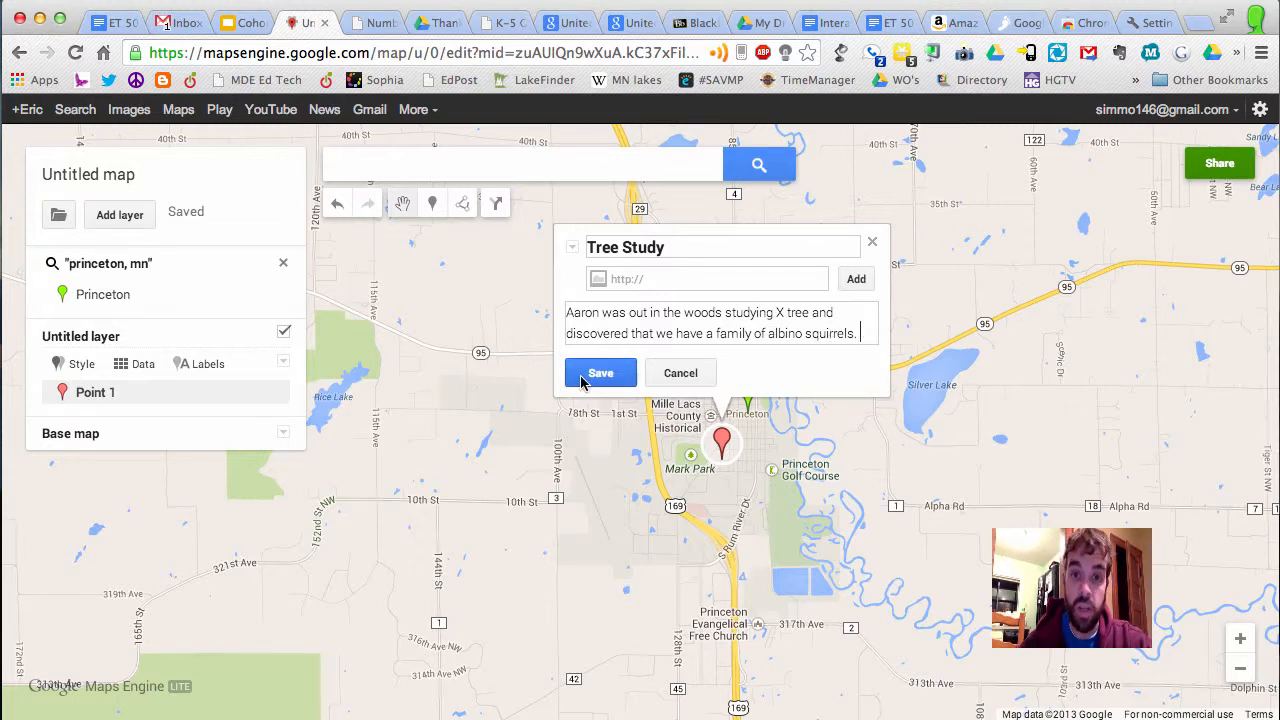
{"action": "left_click", "coordinate": [600, 373]}
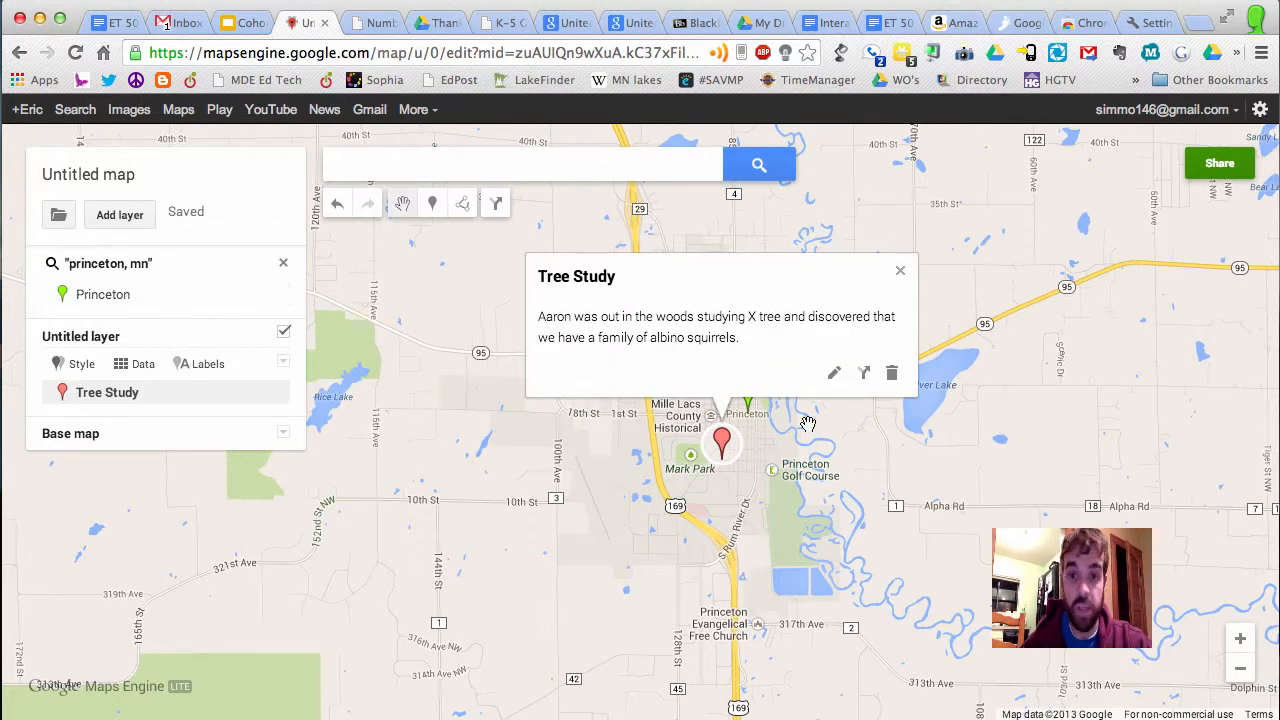
Close the Tree Study info card and switch back to the Google Slides tab.
{"action": "left_click", "coordinate": [899, 270]}
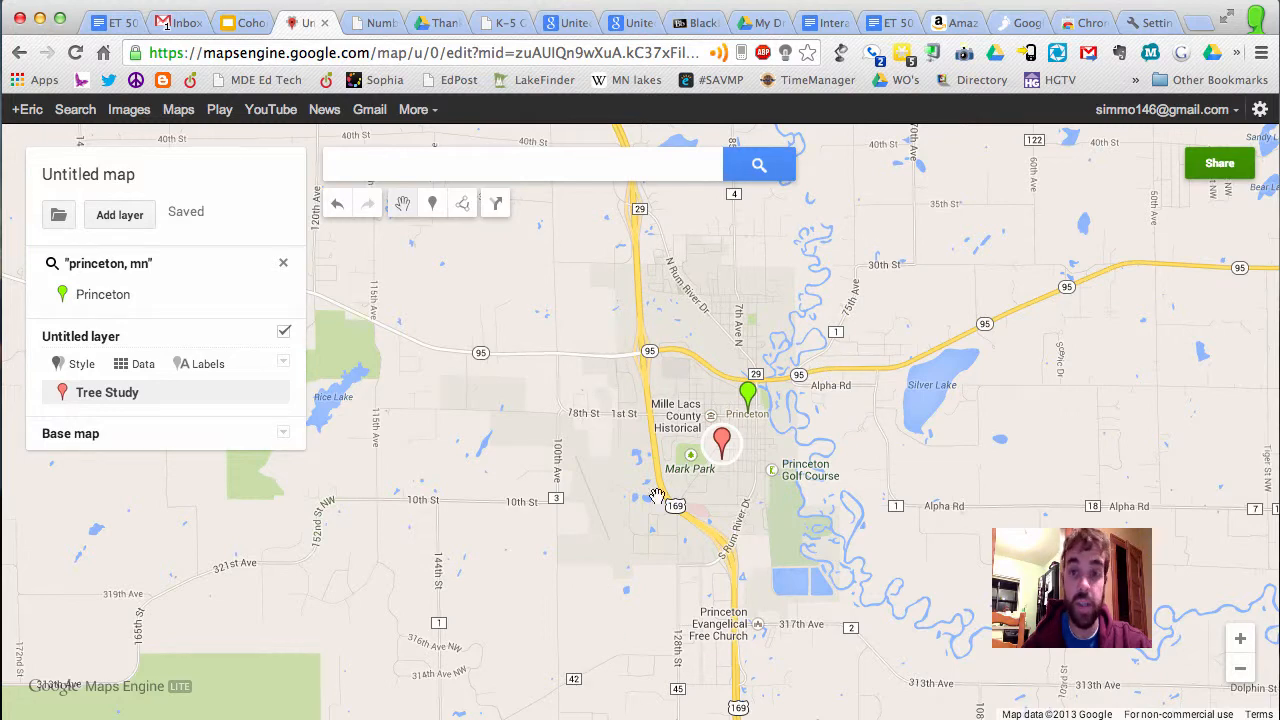
{"action": "mouse_move", "coordinate": [600, 490]}
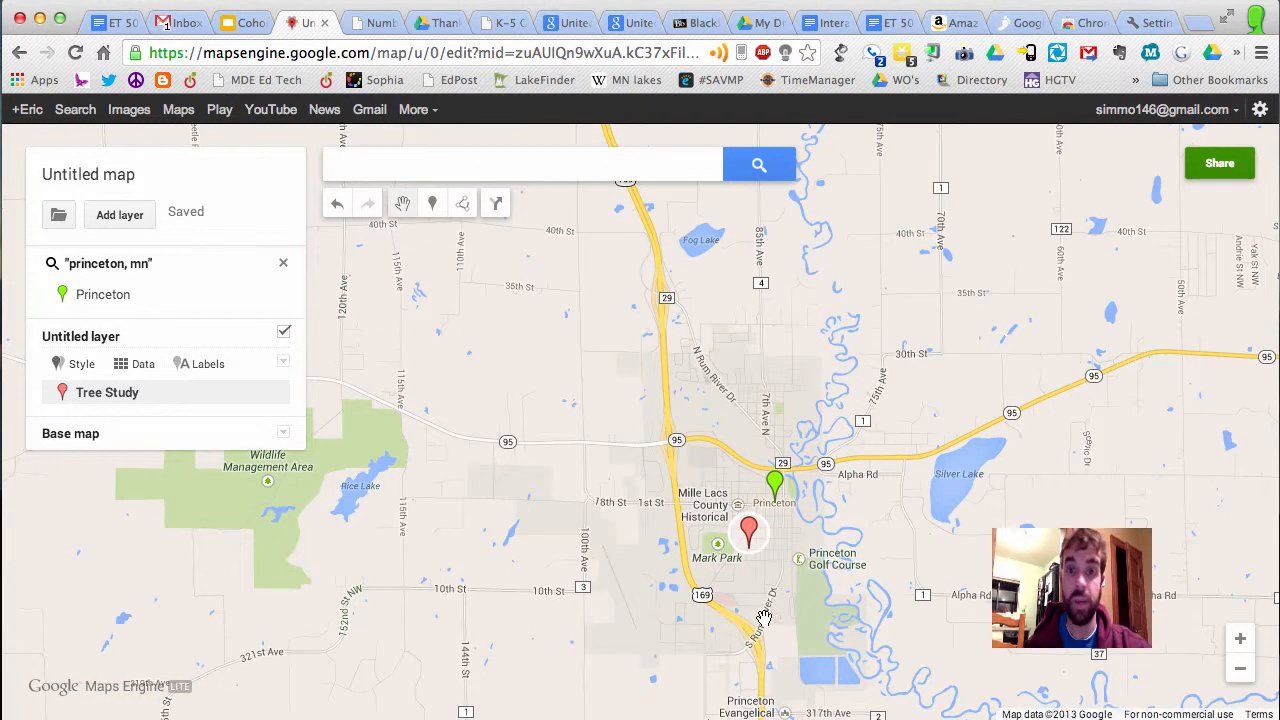
{"action": "mouse_move", "coordinate": [810, 610]}
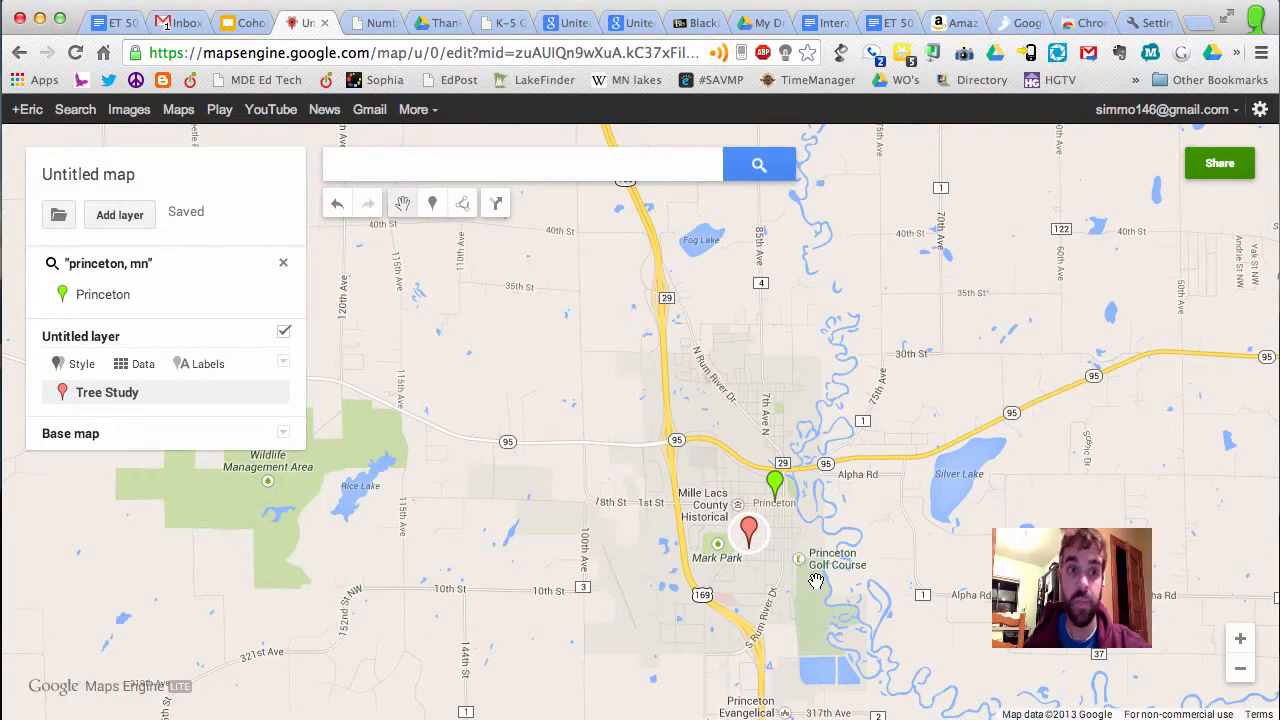
{"action": "left_click", "coordinate": [243, 22]}
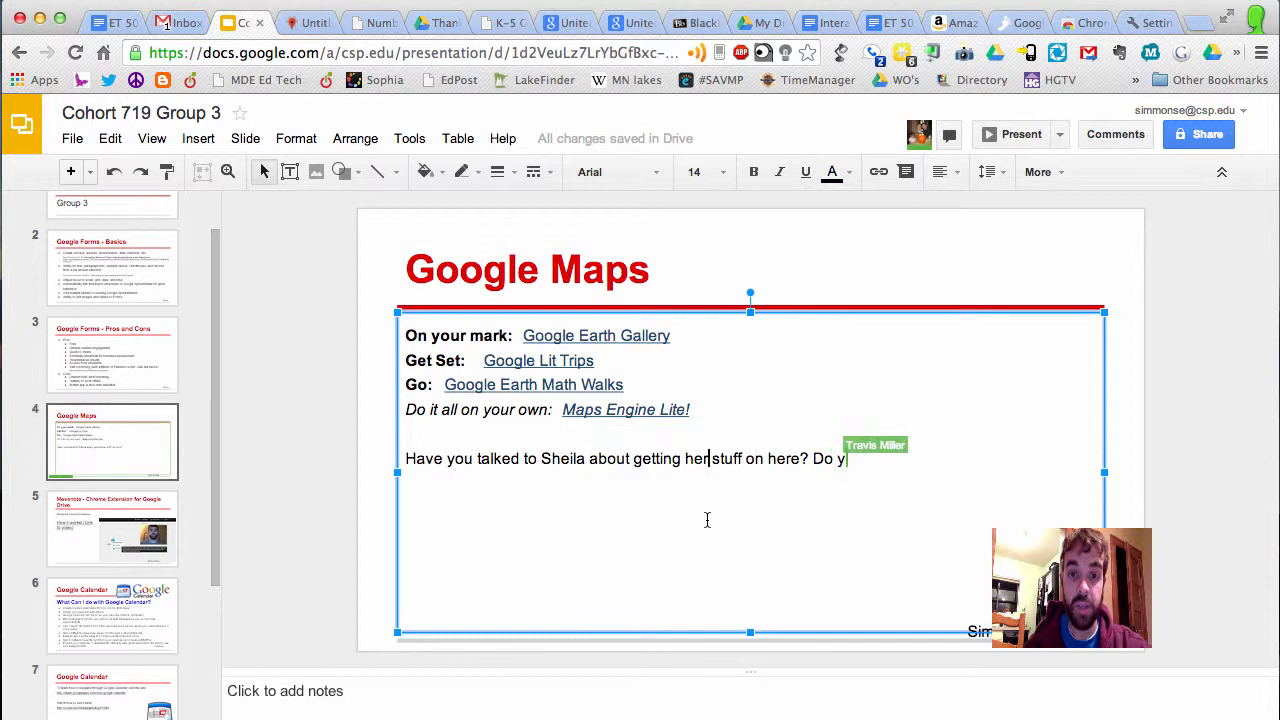